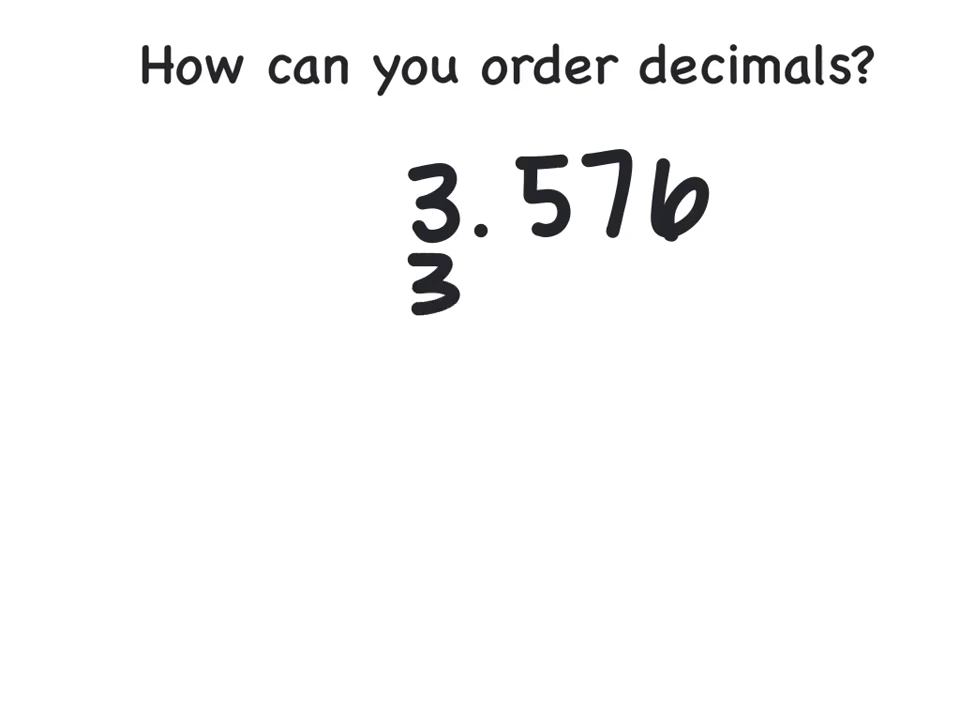
# Write 3.432 and 3.582 beneath 3.576.
pyautogui.write('3.432')
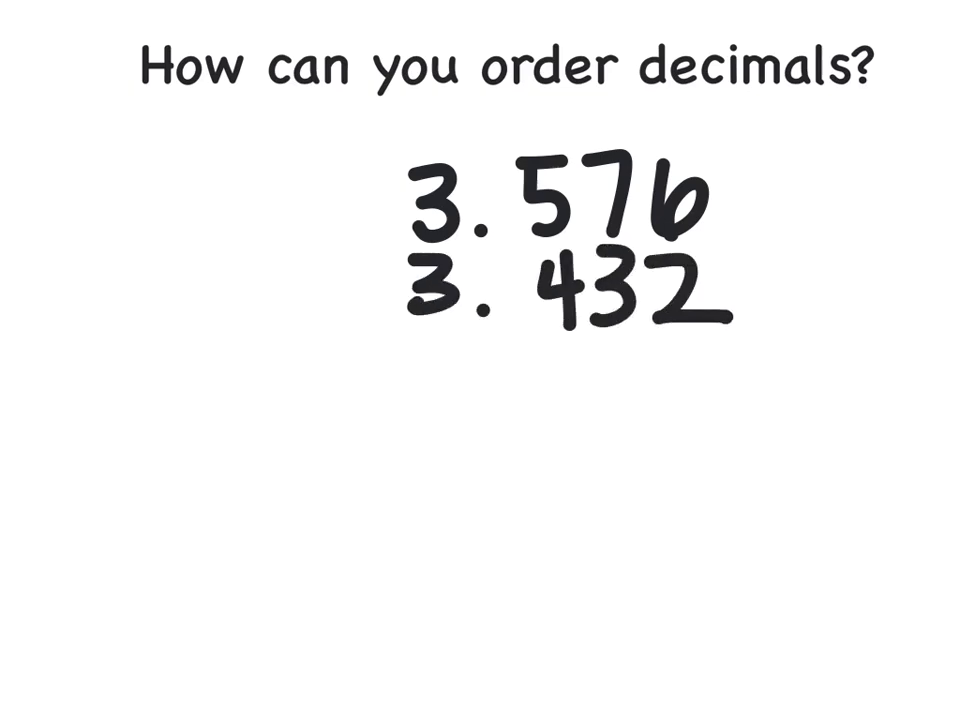
pyautogui.write('3.5')
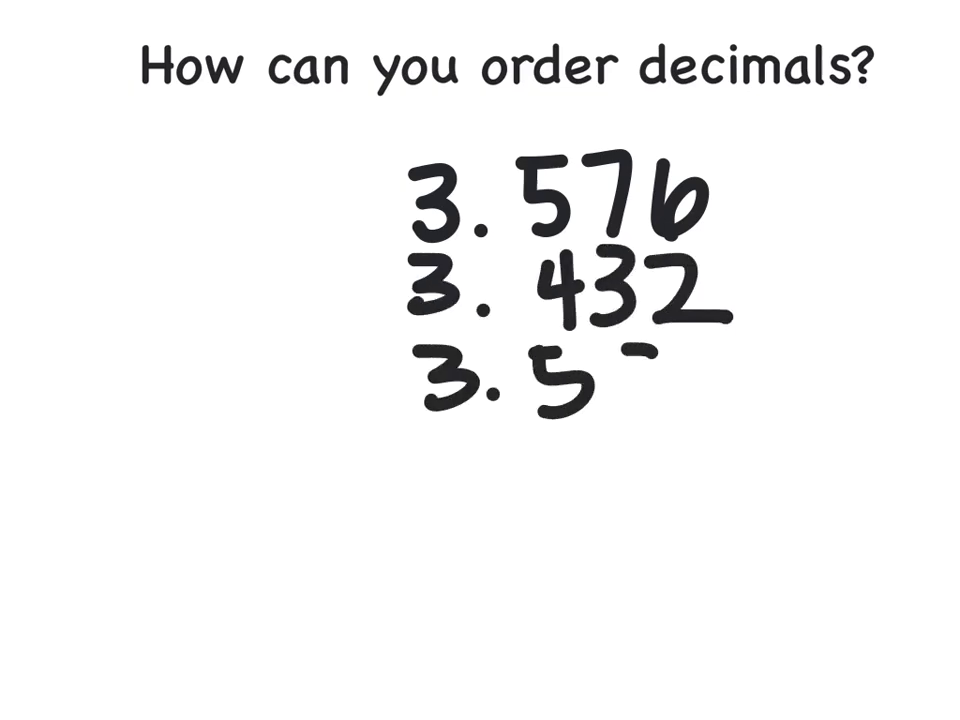
pyautogui.write('582')
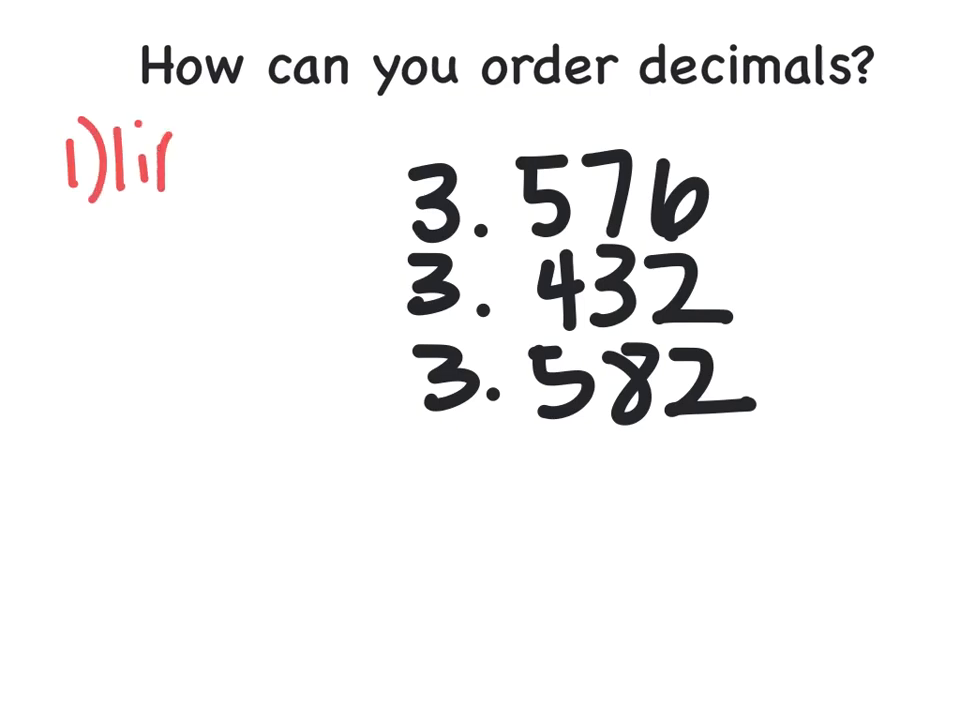
# Write step one in red: '1) line up #s & compare'.
pyautogui.write('line up')
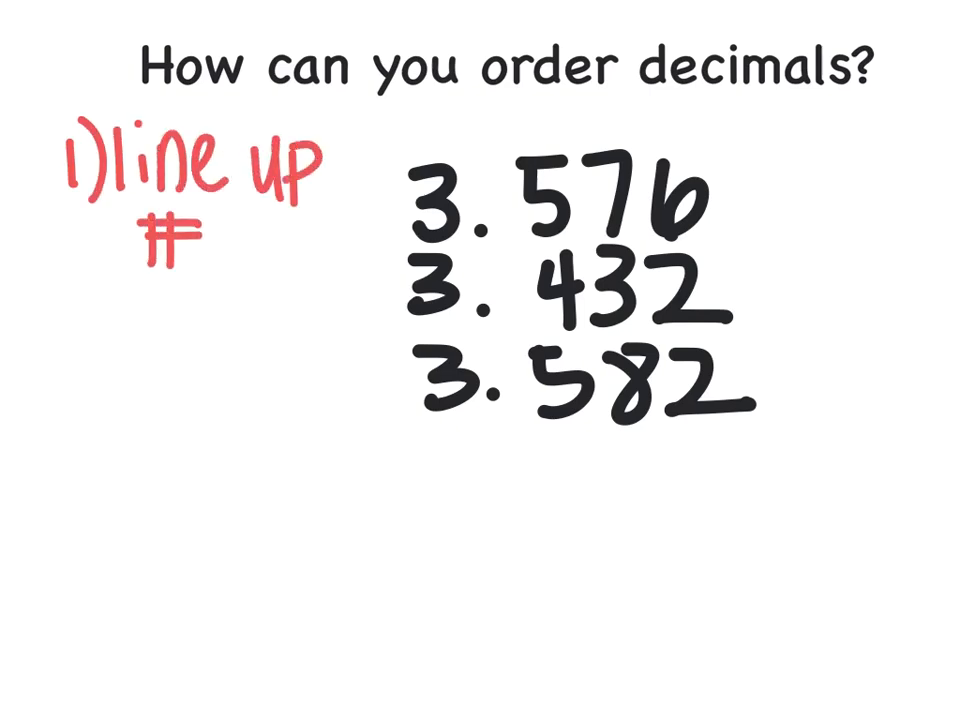
pyautogui.write('s')
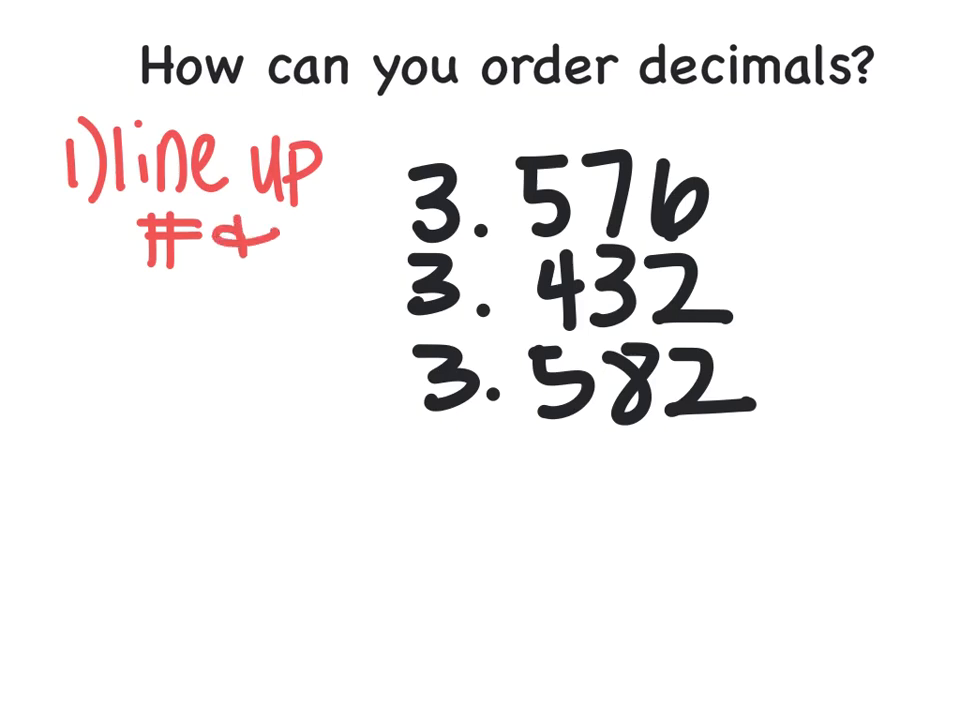
pyautogui.write('comi')
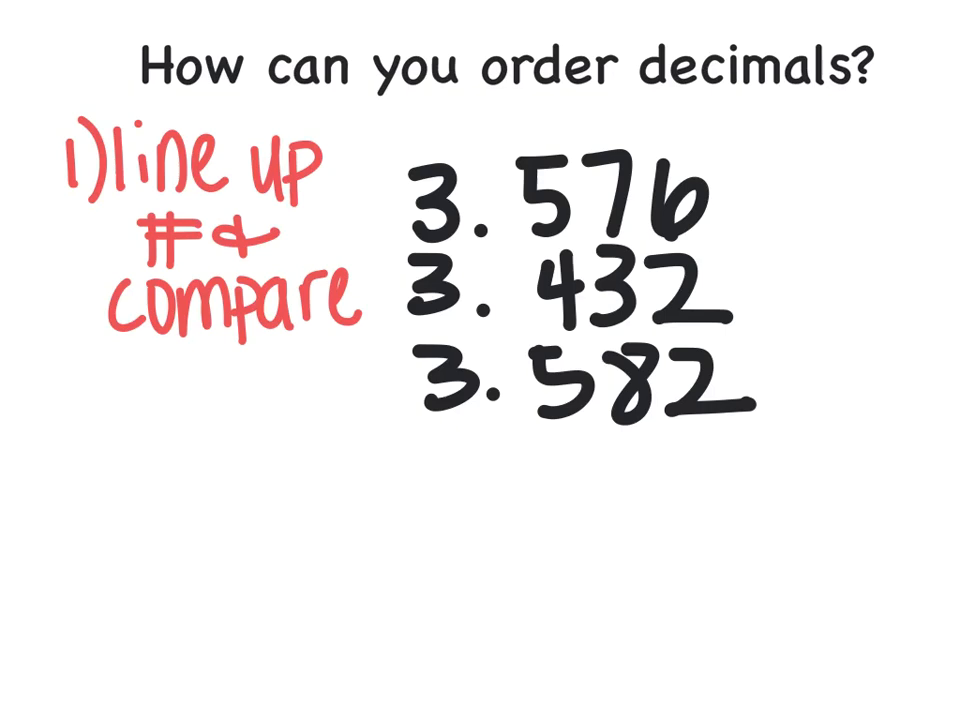
# Mark the ones and tenths, cross out 3.432, and write 'least 3.432'.
pyautogui.moveTo(440, 110); pyautogui.dragTo(435, 160)
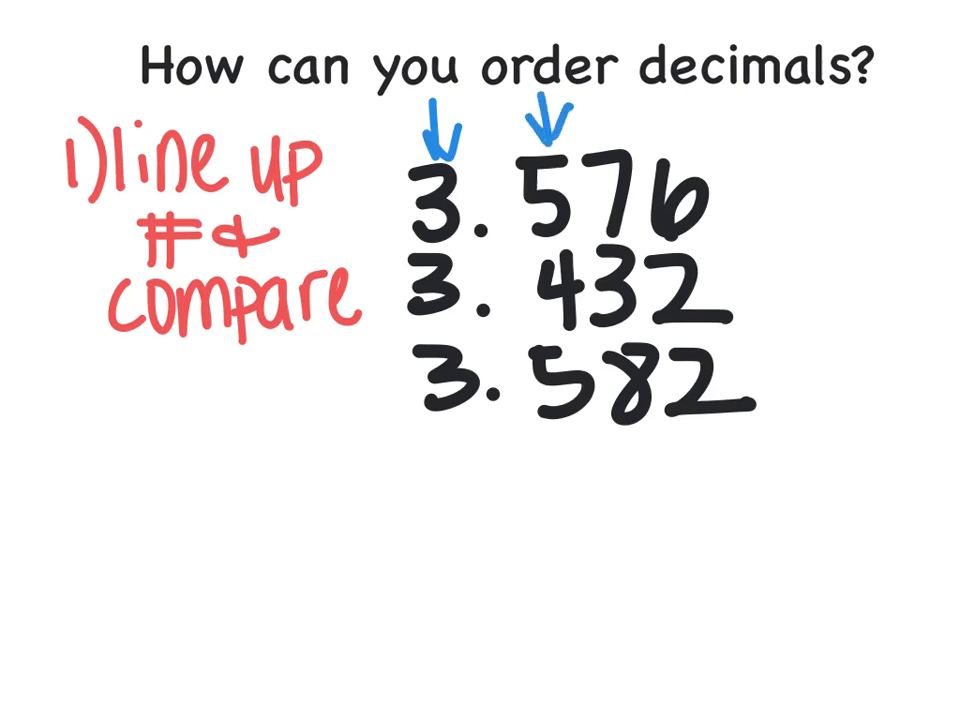
pyautogui.moveTo(410, 290); pyautogui.dragTo(755, 288)
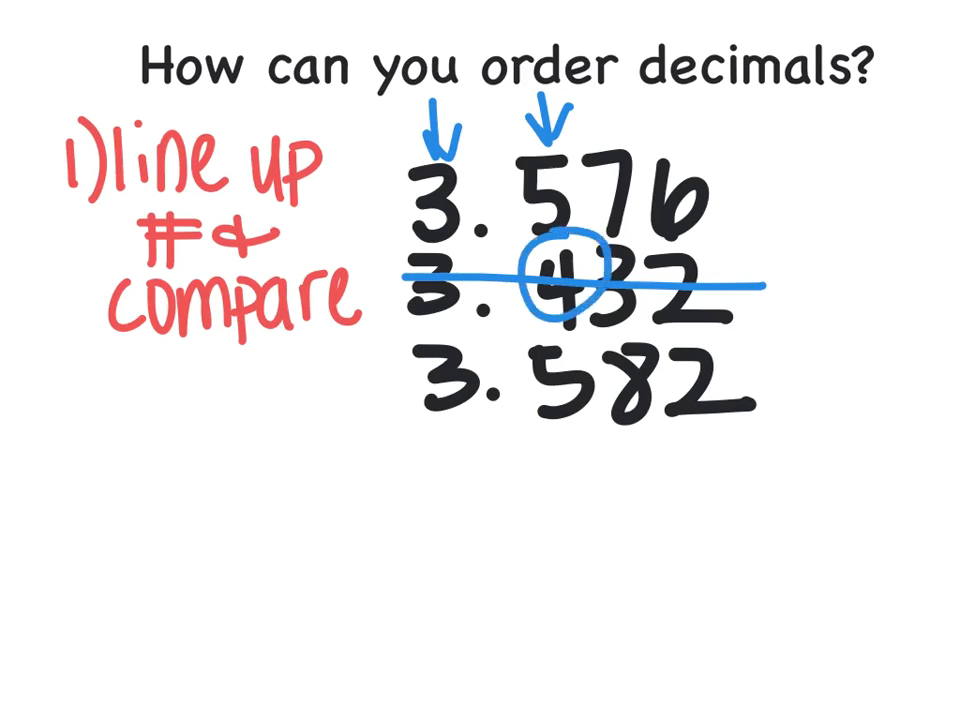
pyautogui.write('least')
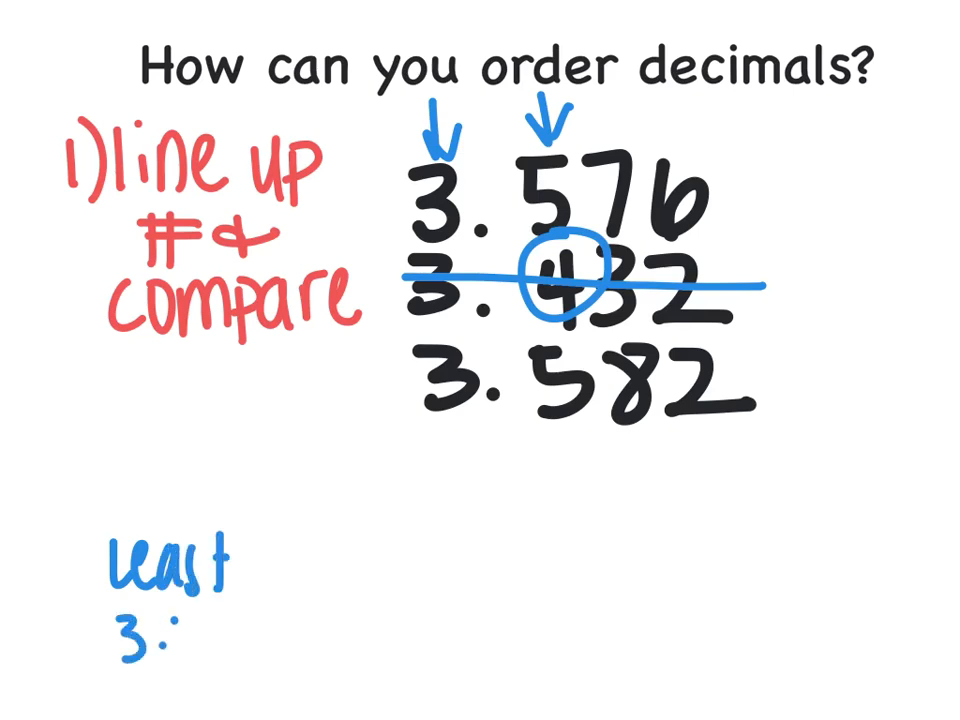
pyautogui.write('432')
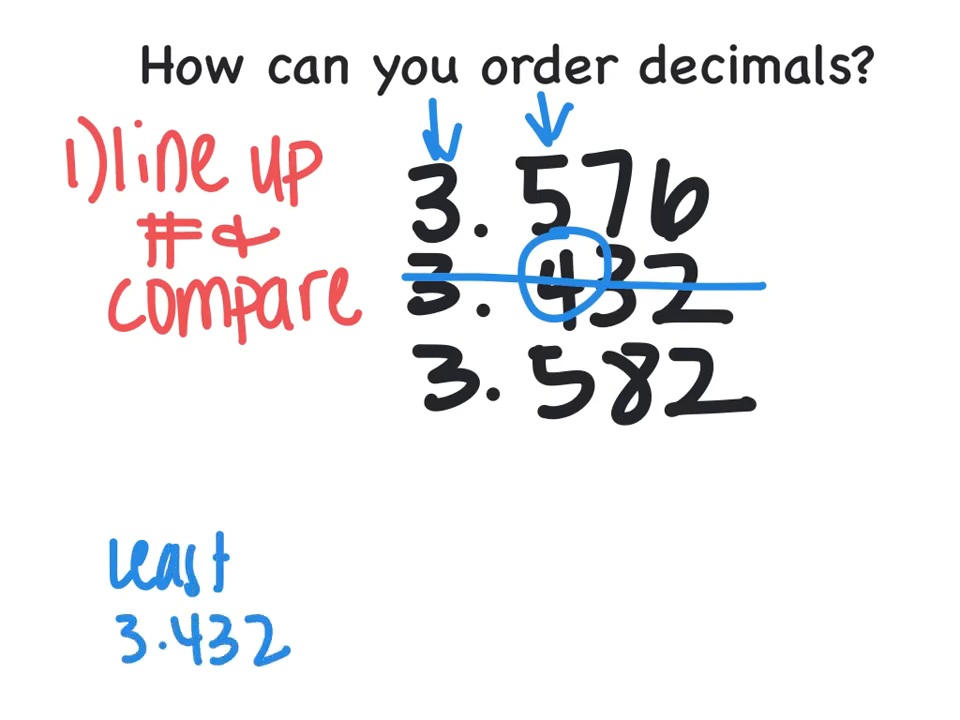
pyautogui.write('2)r')
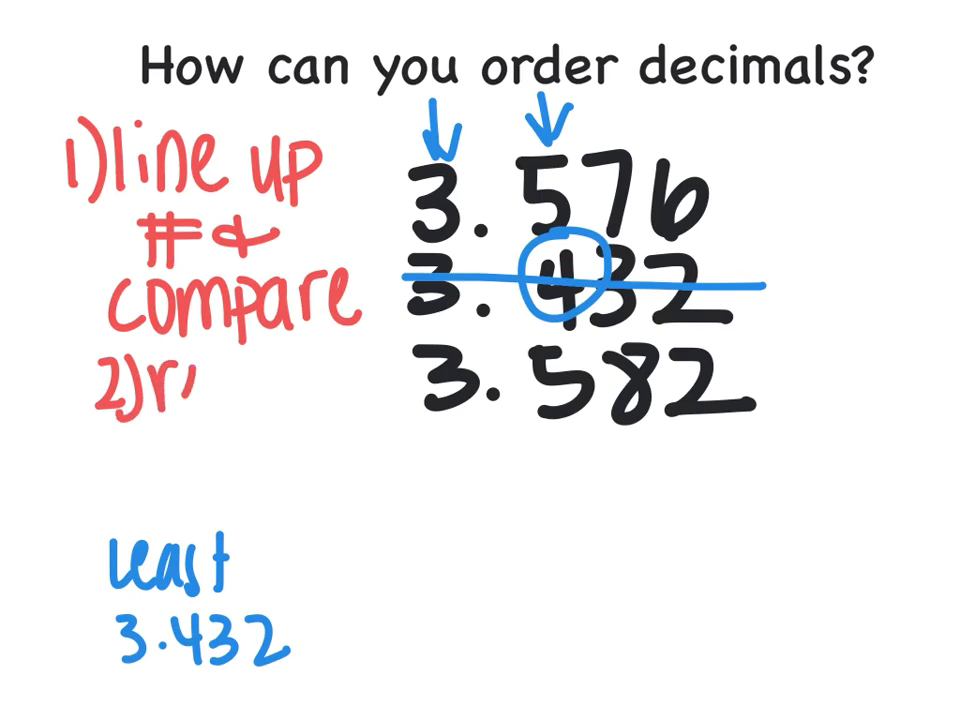
# Write '2) repeat', compare hundredths 7 and 8, and add ', 3.576'.
pyautogui.write('epeat')
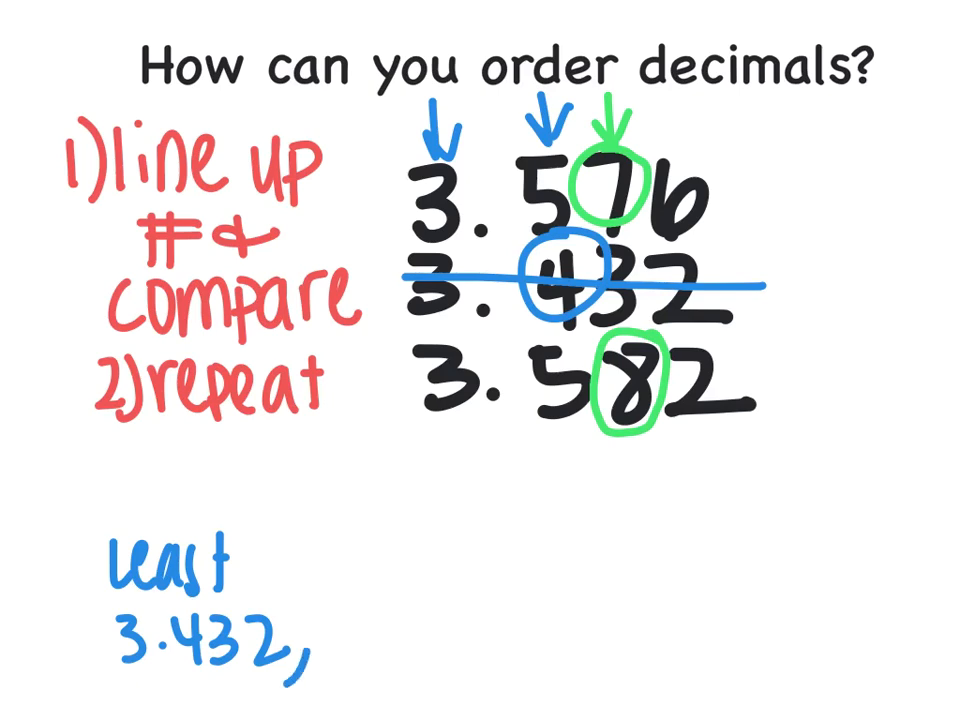
pyautogui.write('3.576')
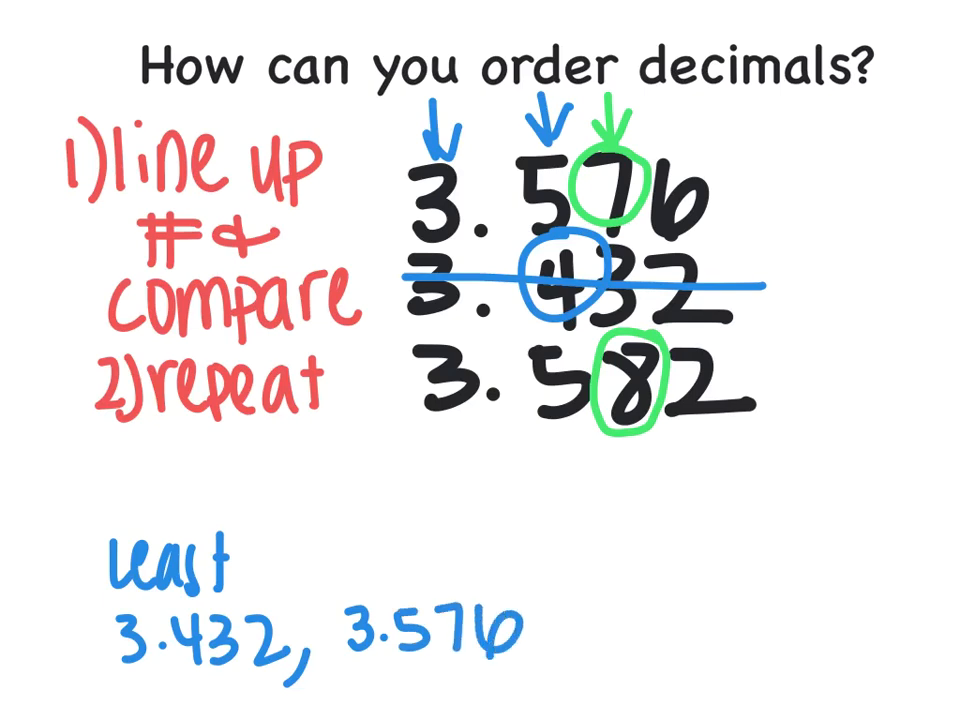
pyautogui.write('3)')
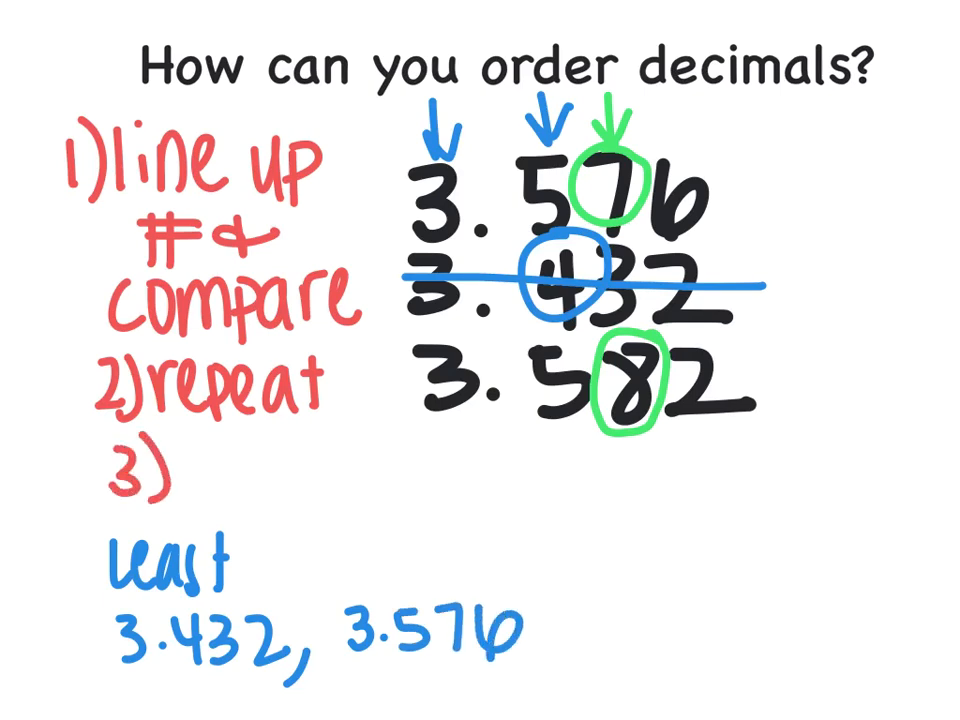
# Write '3) write in order' and cross out 3.576.
pyautogui.write('write')
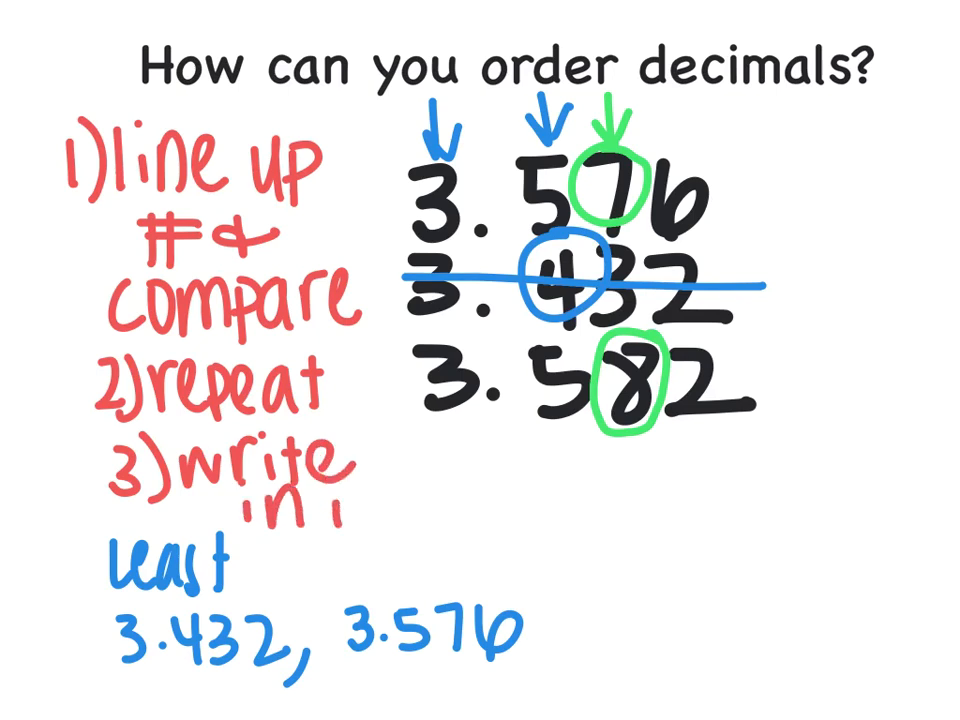
pyautogui.write('order')
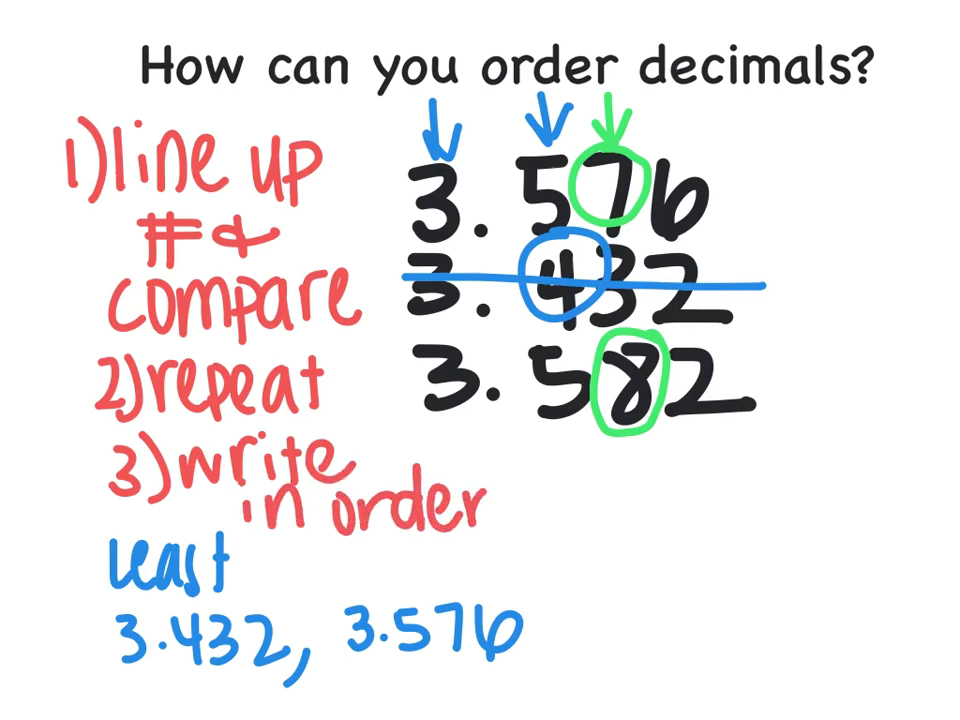
pyautogui.moveTo(410, 180); pyautogui.dragTo(800, 185)
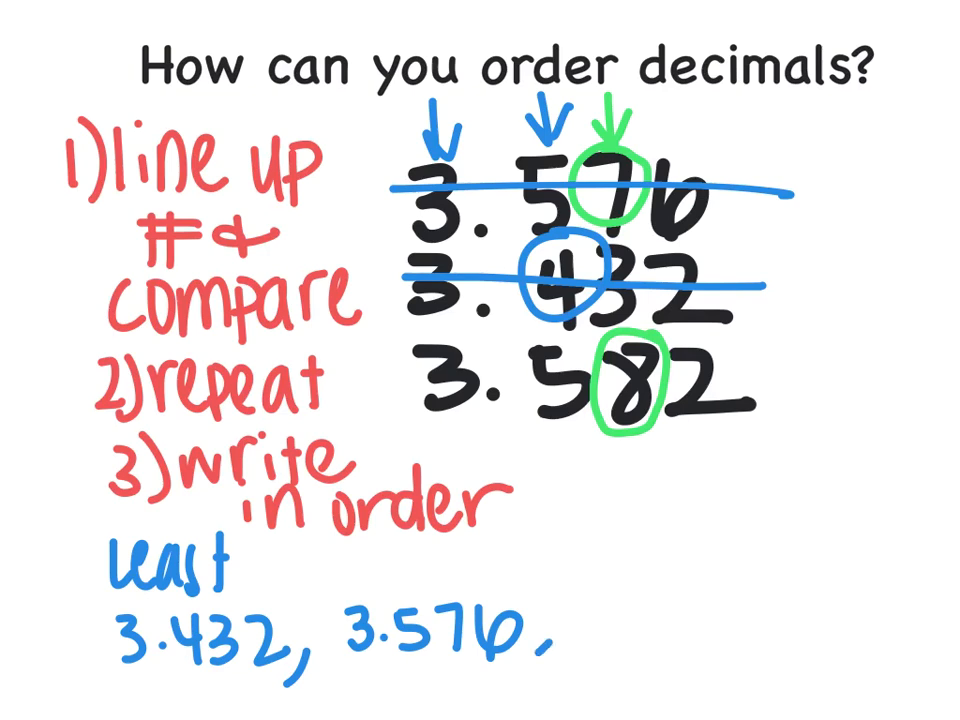
# Add 3.582 and 'greater' to the least-to-greatest list.
pyautogui.write('3.582')
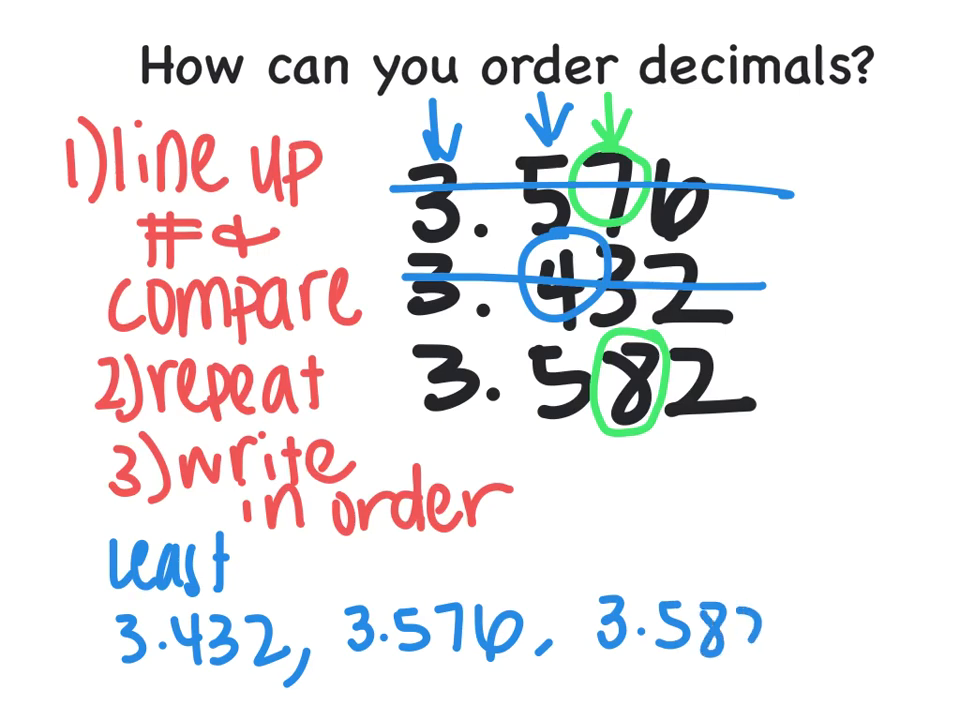
pyautogui.write('grea')
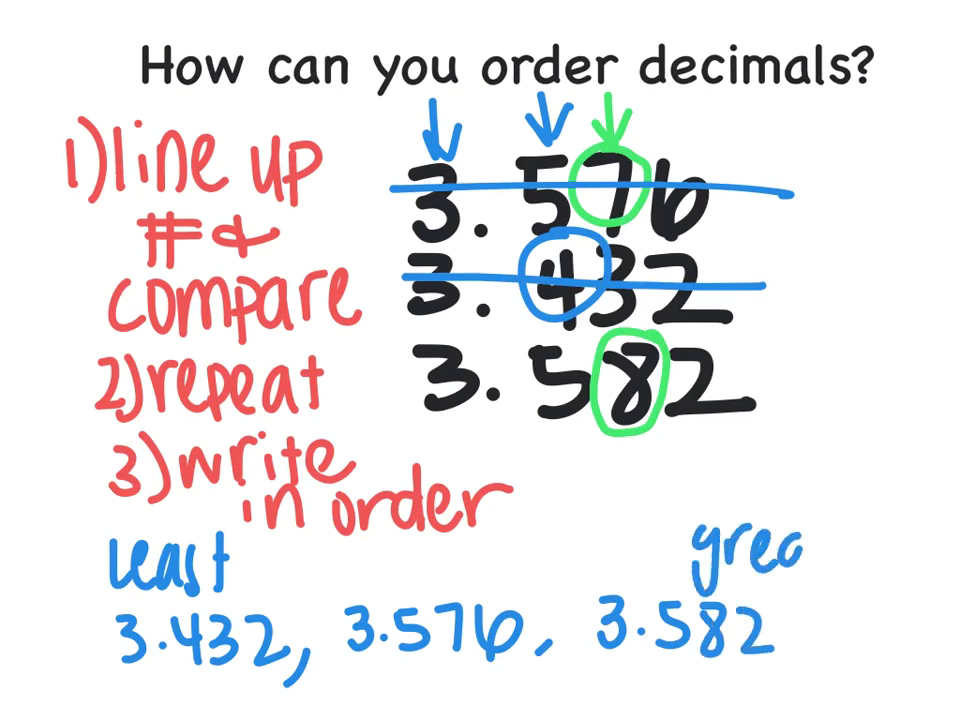
pyautogui.write('ter')
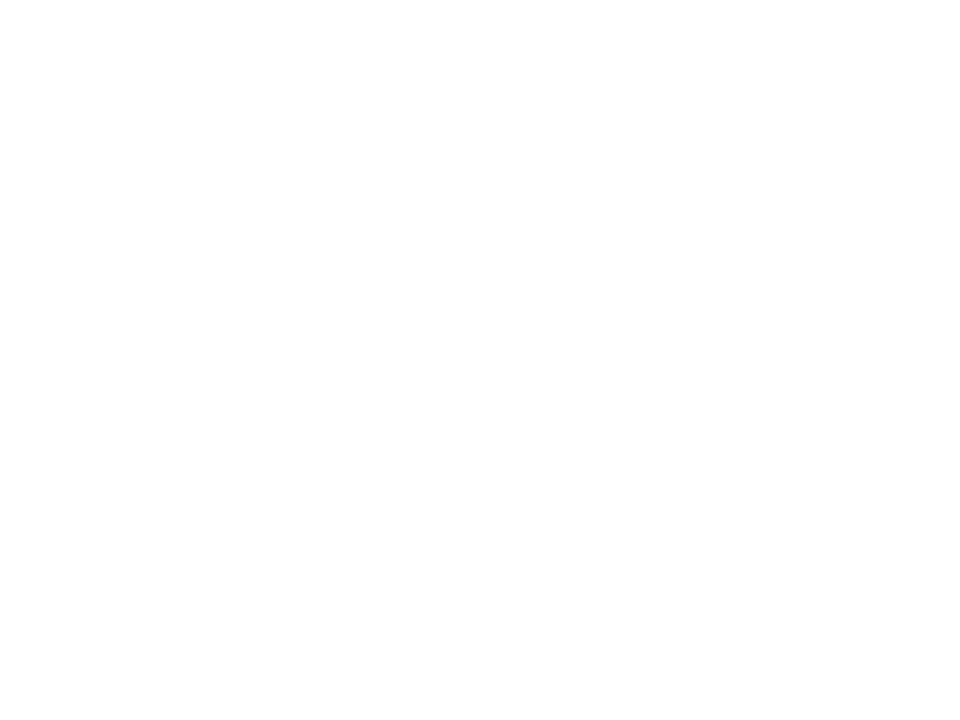
# Write '>, <, =' and set up 3.692 with an empty box against 3.697.
pyautogui.moveTo(214, 80); pyautogui.dragTo(263, 143)
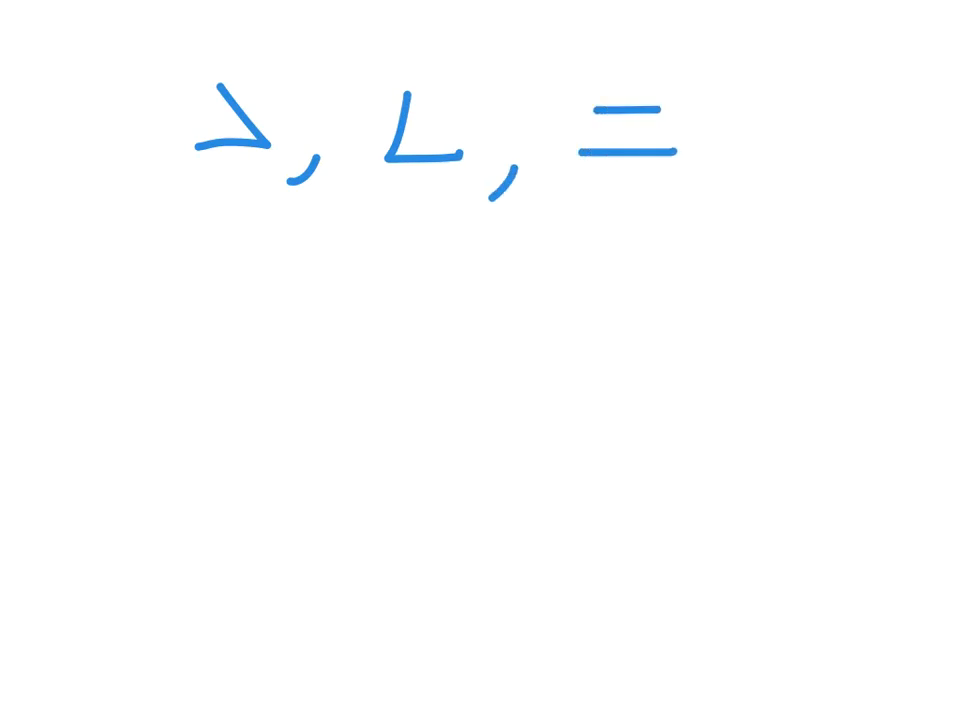
pyautogui.write('3.692 3.69')
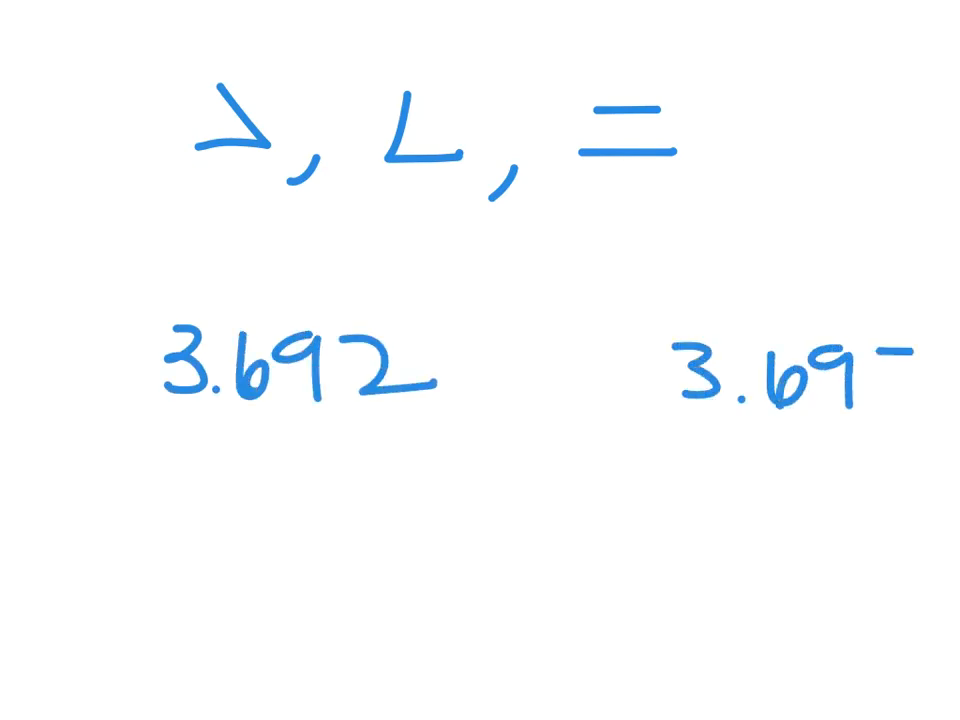
pyautogui.moveTo(470, 310); pyautogui.dragTo(640, 430)
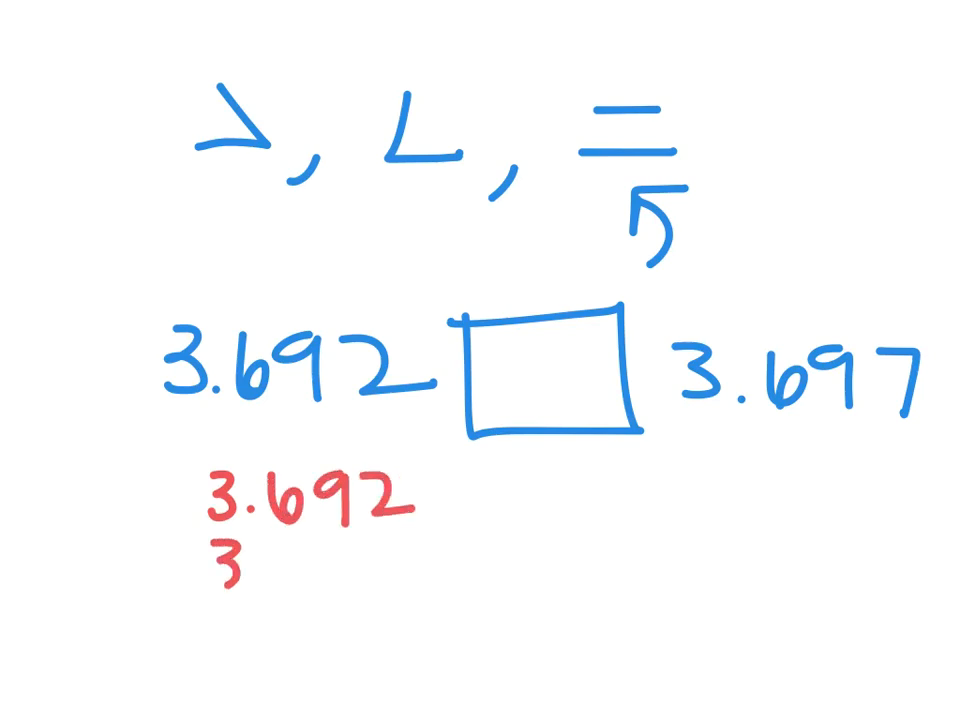
# Write 3.697 under 3.692 in red and circle thousandths digits 2 and 7.
pyautogui.write('3.697')
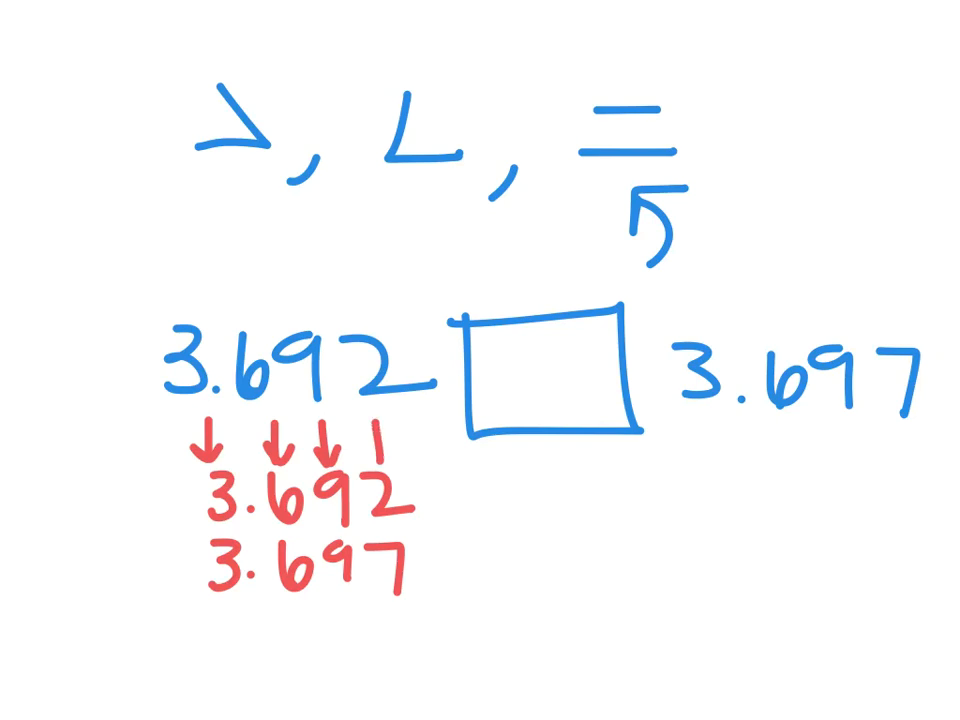
pyautogui.moveTo(350, 430); pyautogui.dragTo(350, 460)
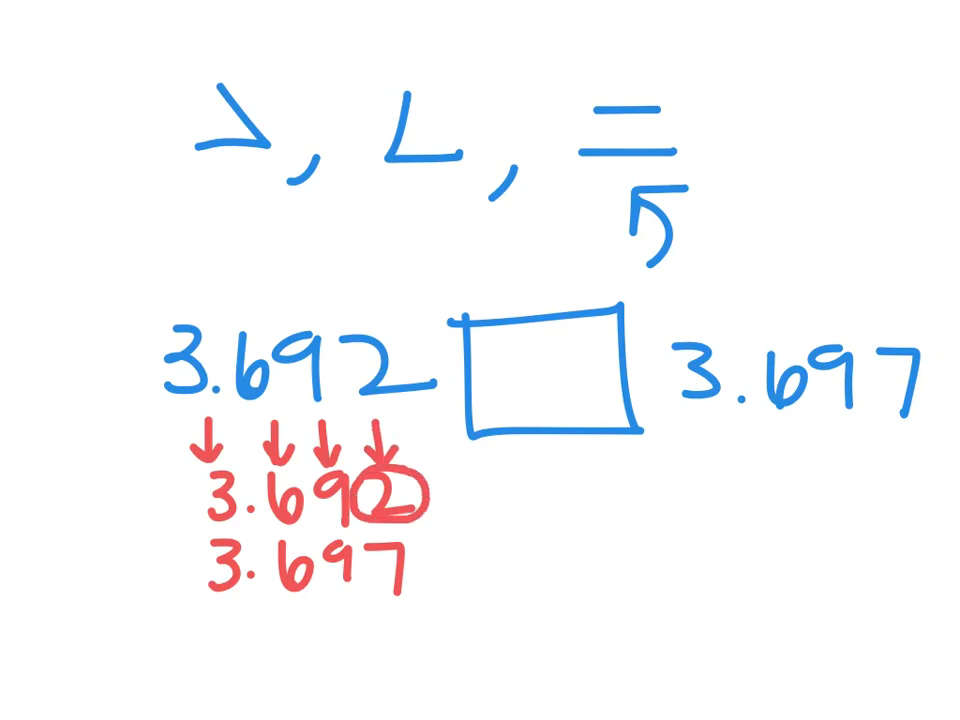
pyautogui.moveTo(360, 555); pyautogui.dragTo(410, 595)
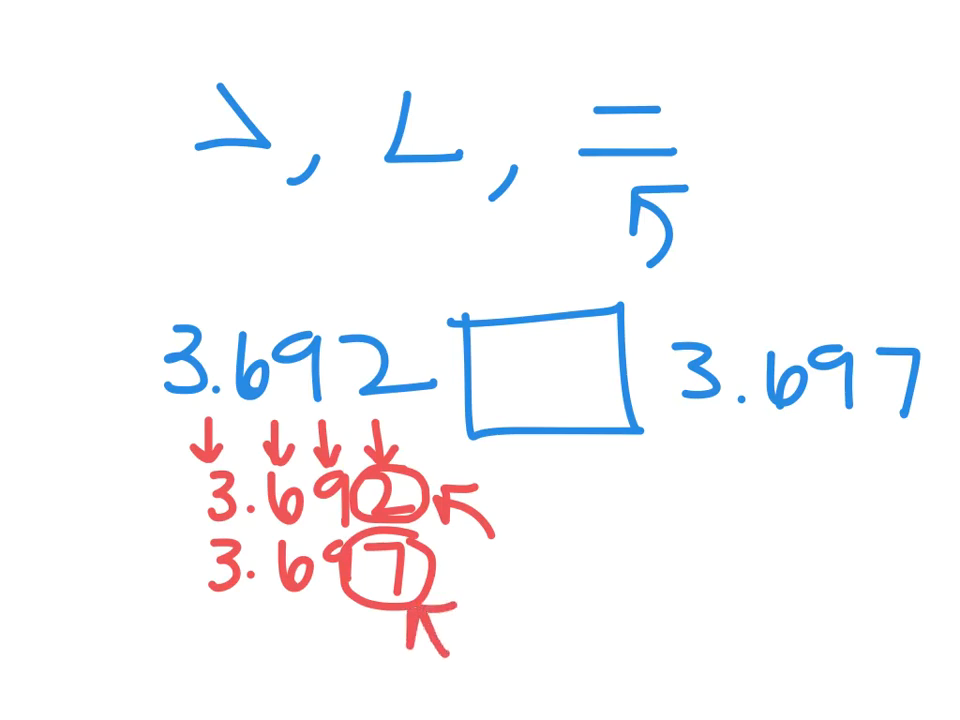
pyautogui.moveTo(680, 510); pyautogui.dragTo(740, 560)
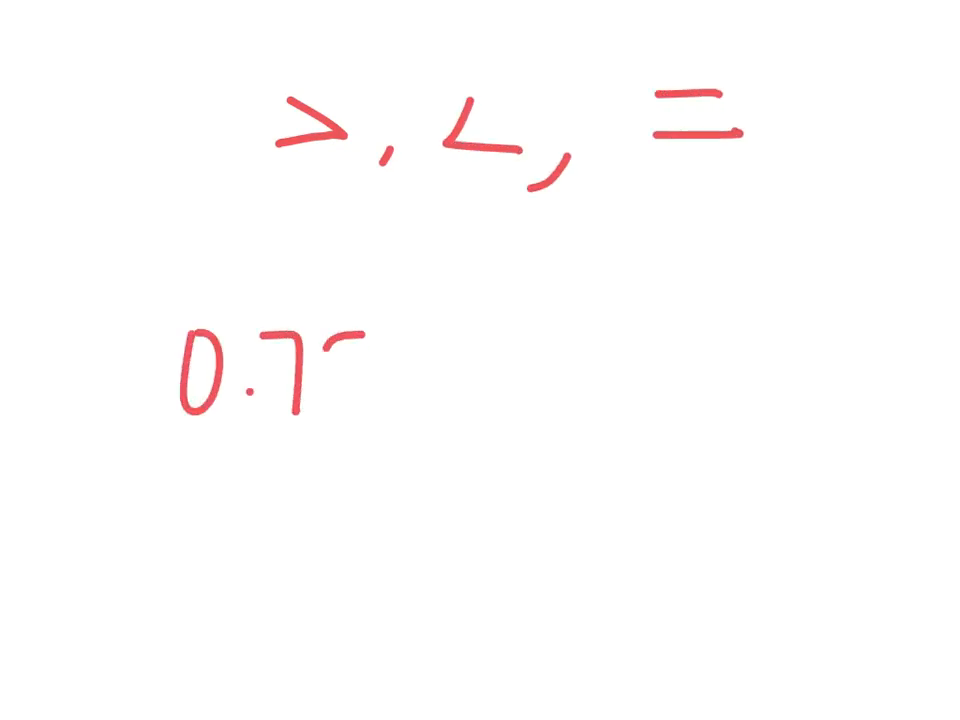
# Set up 0.790 with a comparison box against 0.79, then stack and arrow their digits.
pyautogui.write('90')
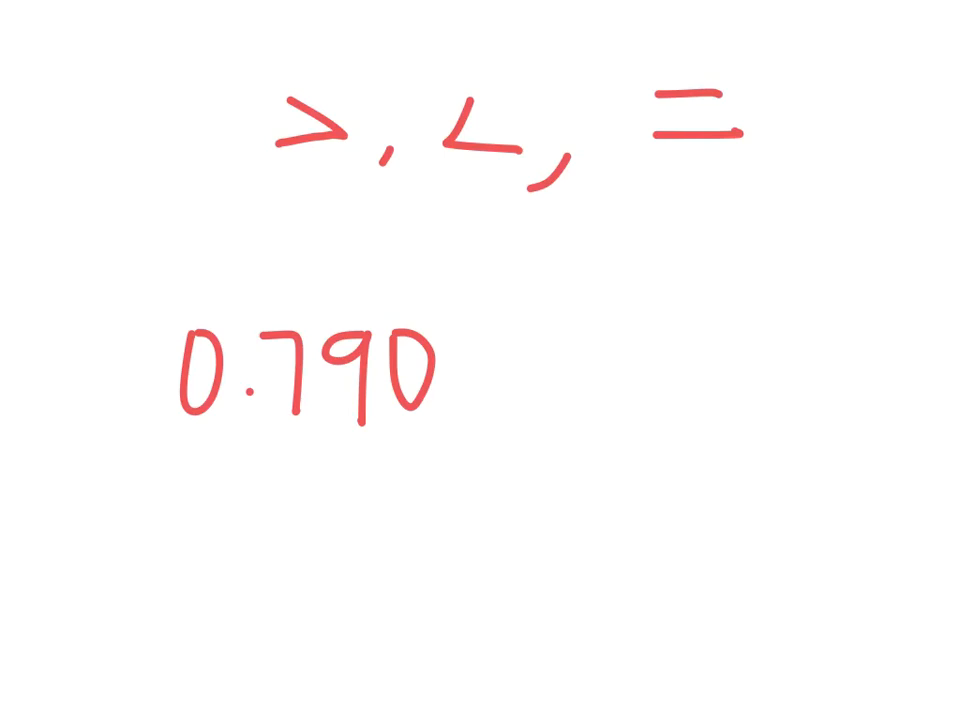
pyautogui.moveTo(490, 290); pyautogui.dragTo(620, 440)
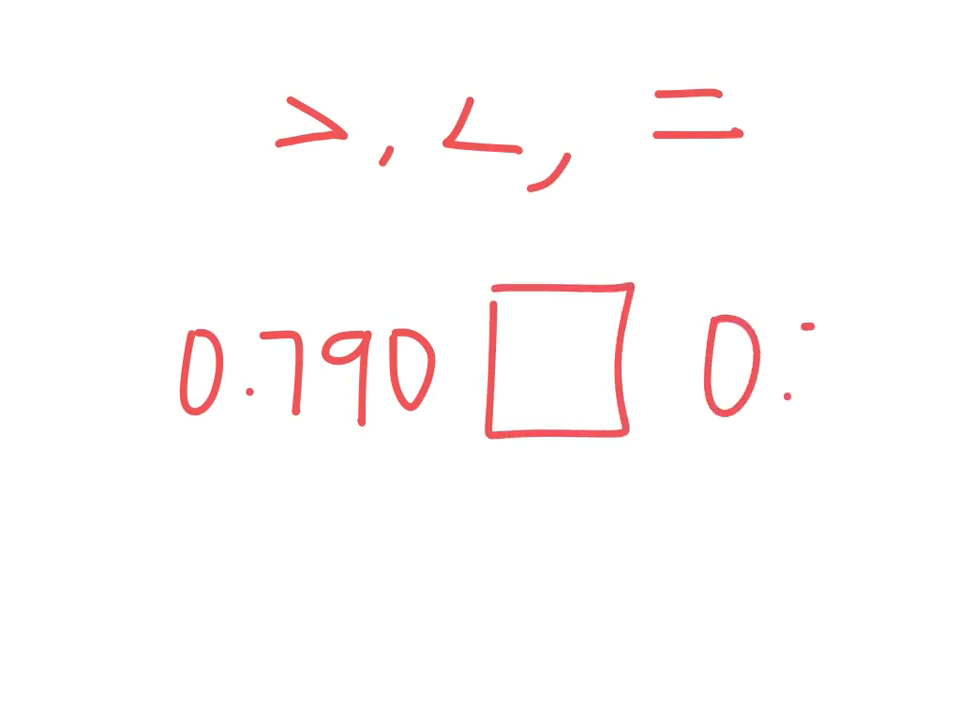
pyautogui.write('0.79')
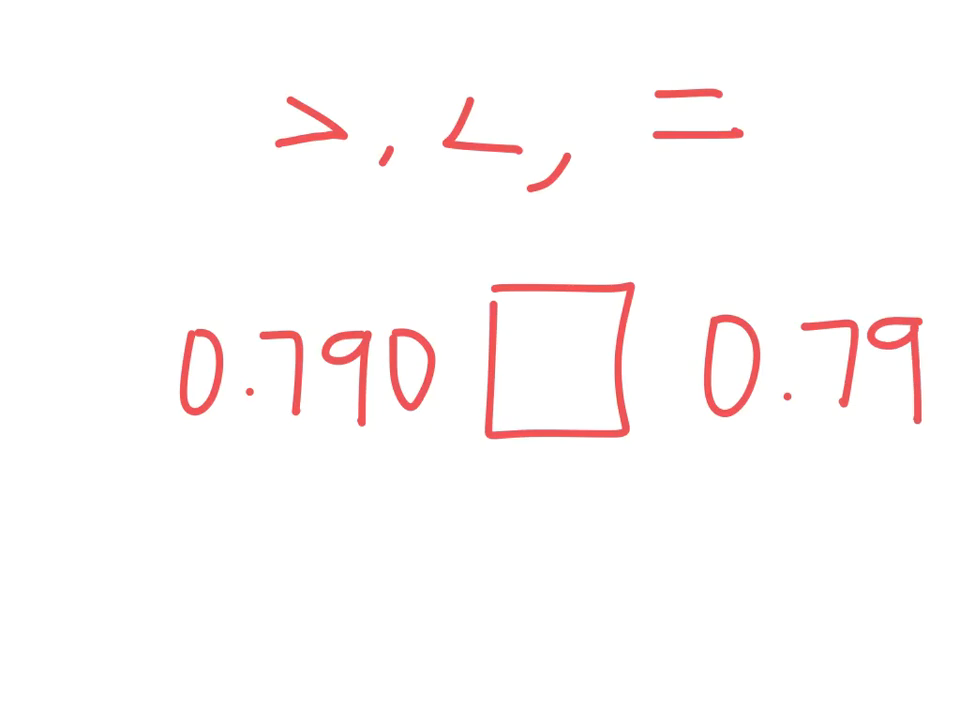
pyautogui.write('0.7')
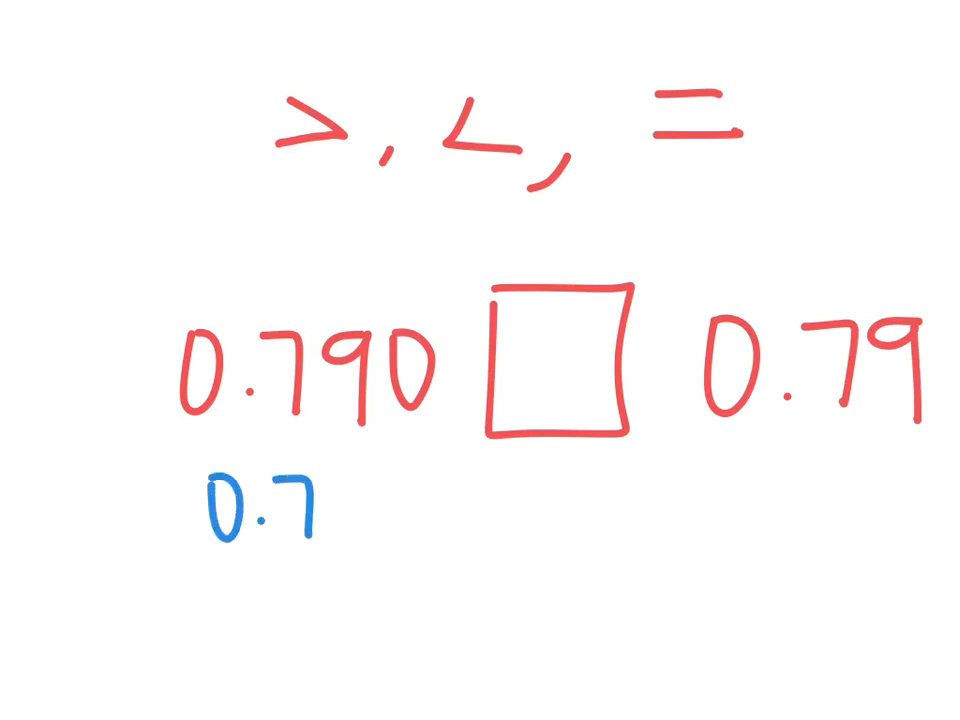
pyautogui.write('0.790')
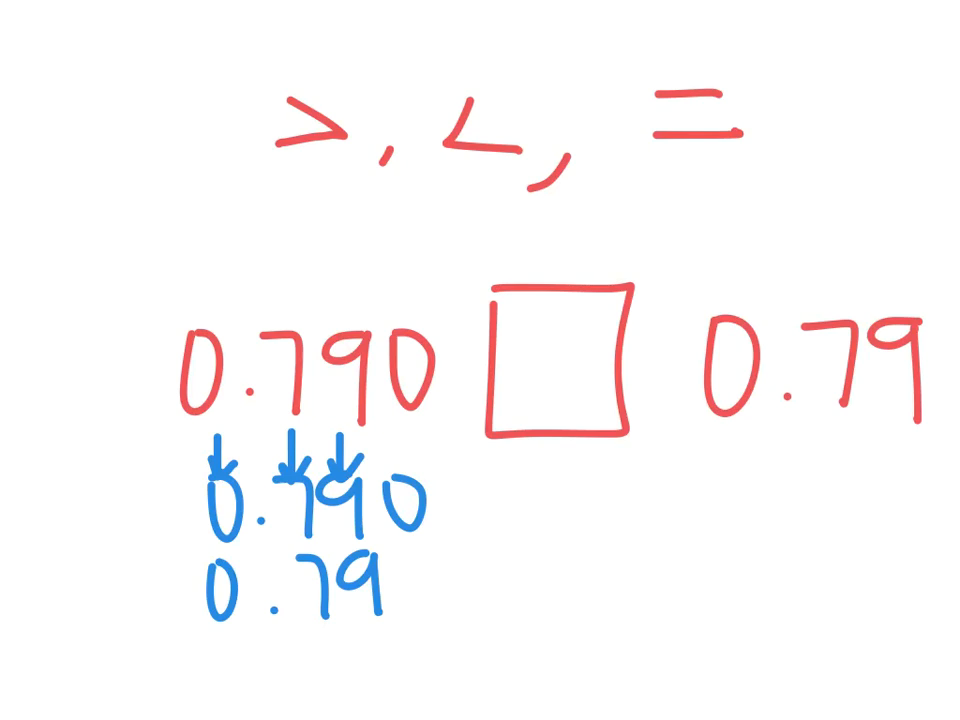
pyautogui.moveTo(400, 470); pyautogui.dragTo(420, 620)
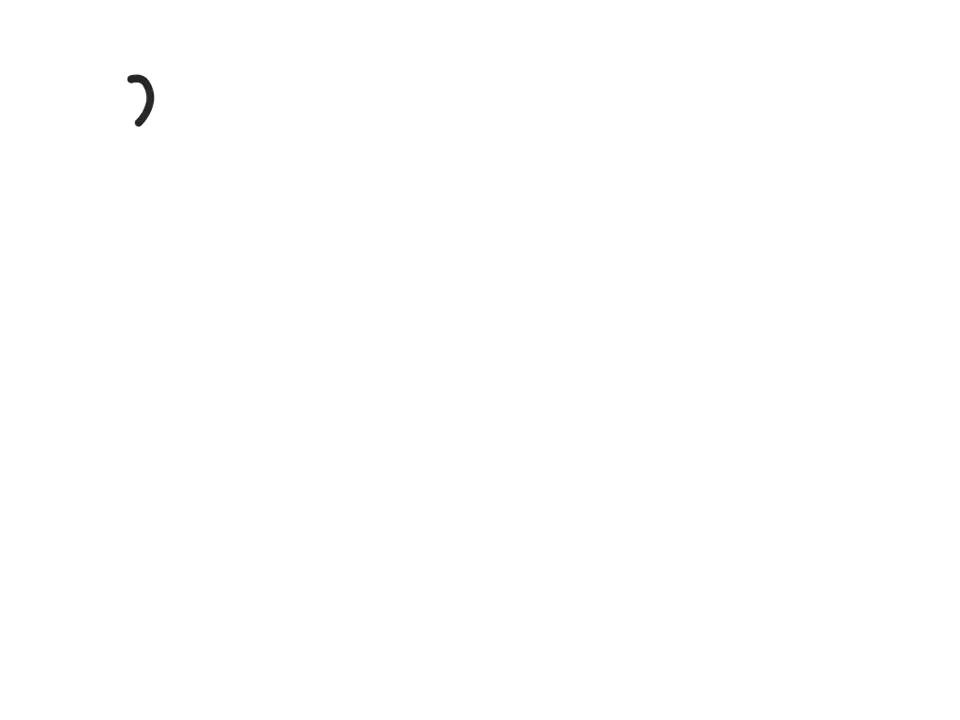
# Write 2.912, 2.909, 2.830, 2.841 across the top with L and G labels.
pyautogui.write('2.912,')
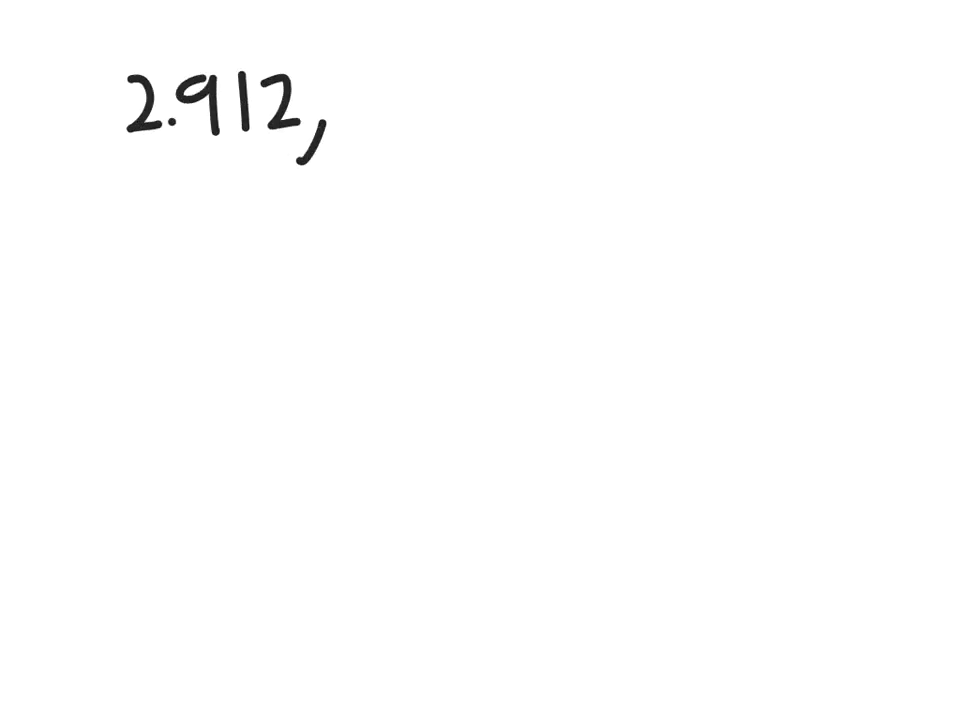
pyautogui.write('2.9')
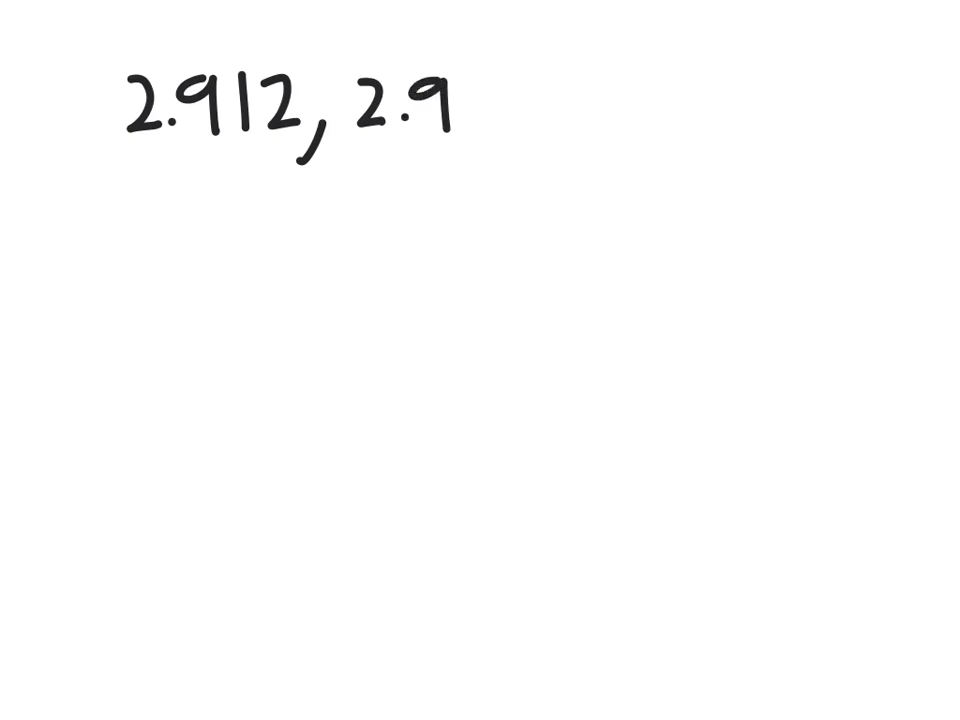
pyautogui.write('09,2')
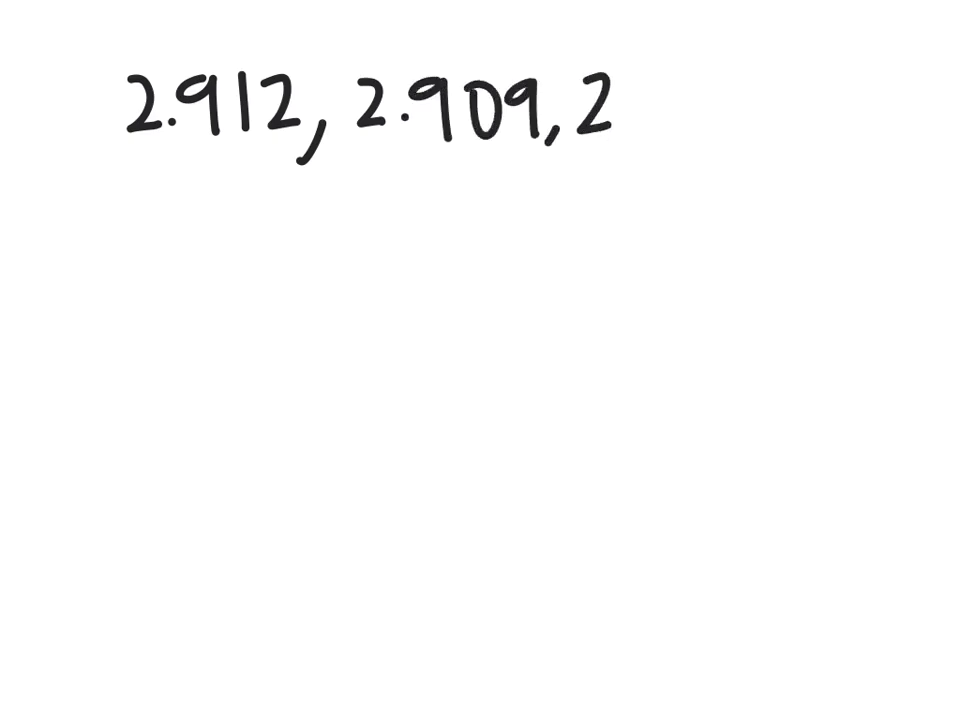
pyautogui.write('.836')
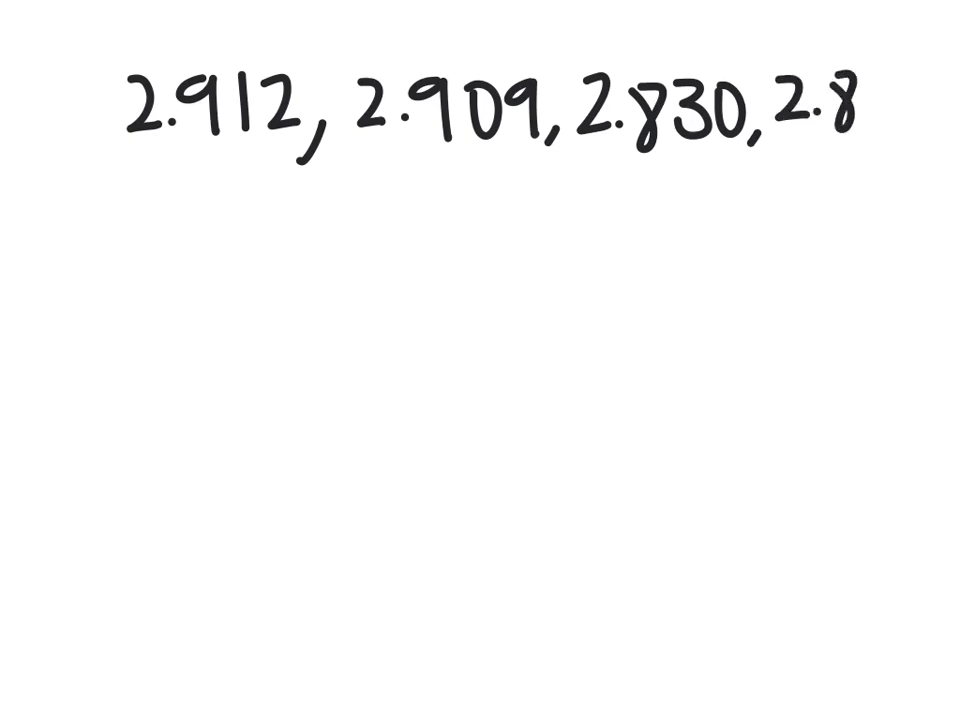
pyautogui.write('41')
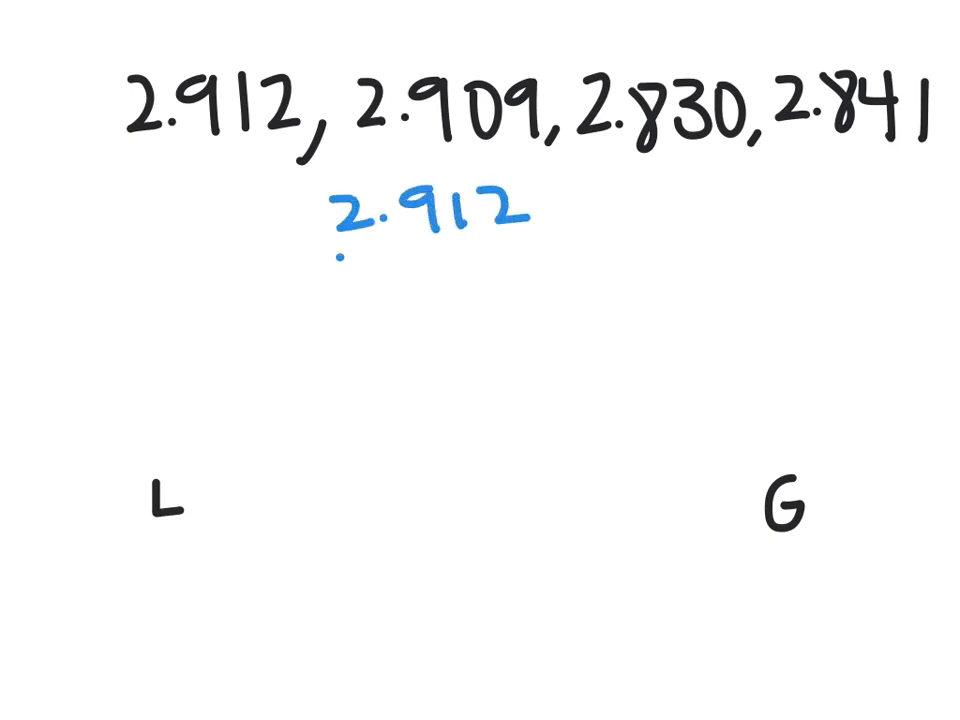
# Stack 2.912, 2.909, 2.830, 2.841 in blue and circle 2.830 as smallest.
pyautogui.write('2.900')
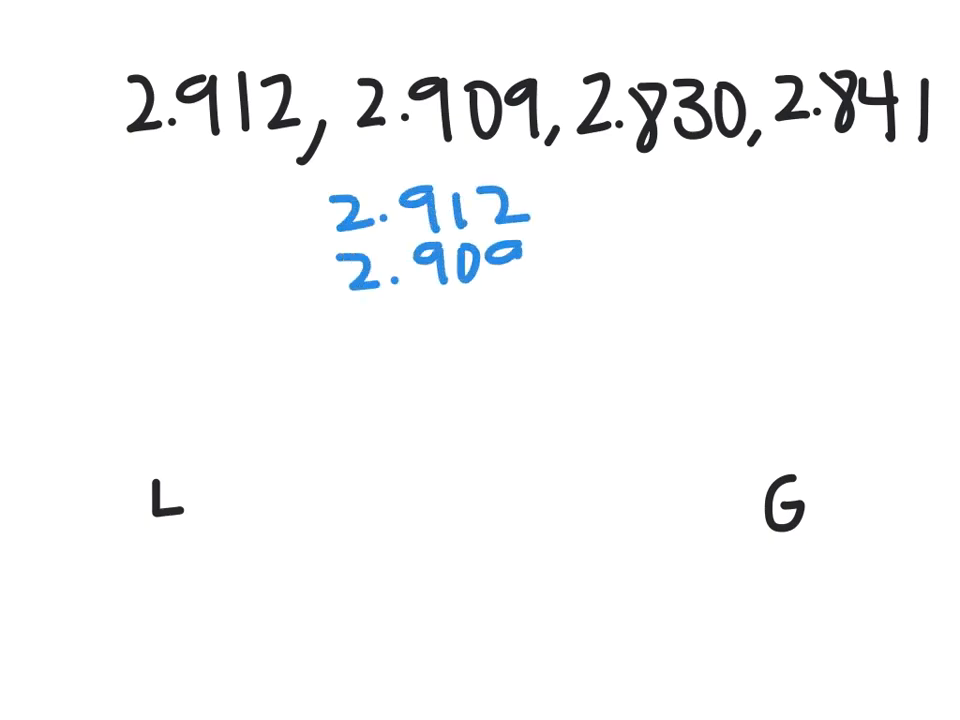
pyautogui.write('2.909 2.8')
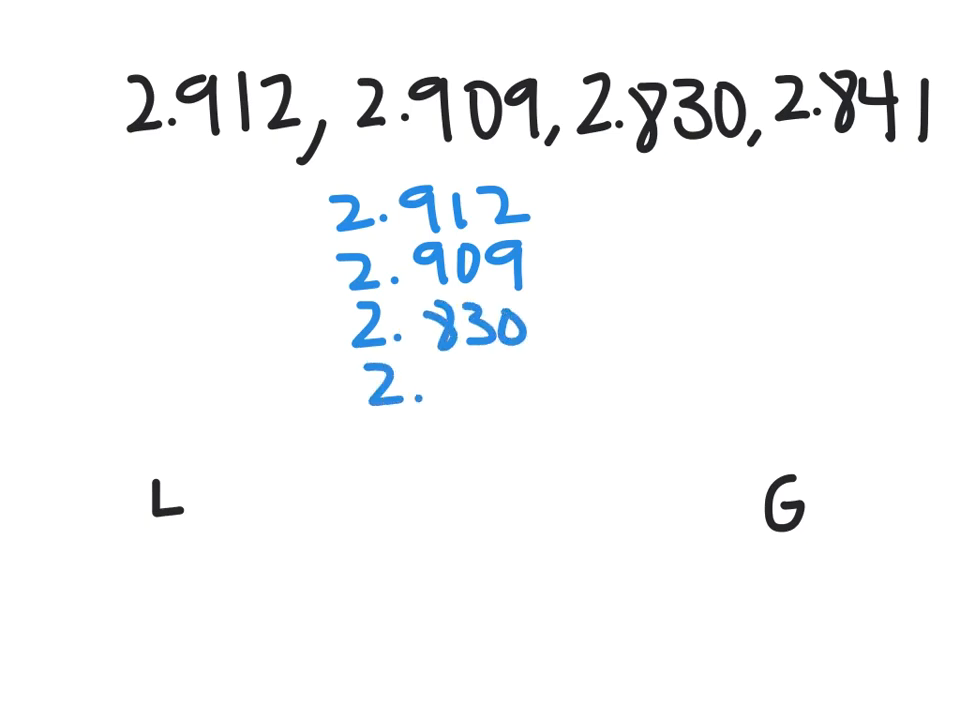
pyautogui.write('841')
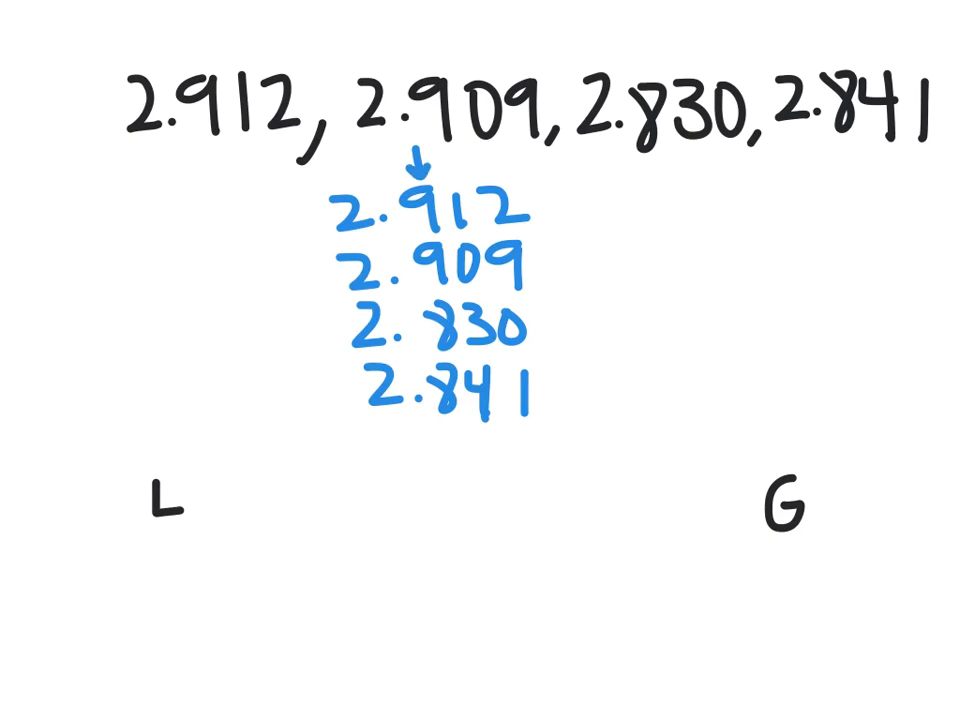
pyautogui.moveTo(595, 305); pyautogui.dragTo(595, 395)
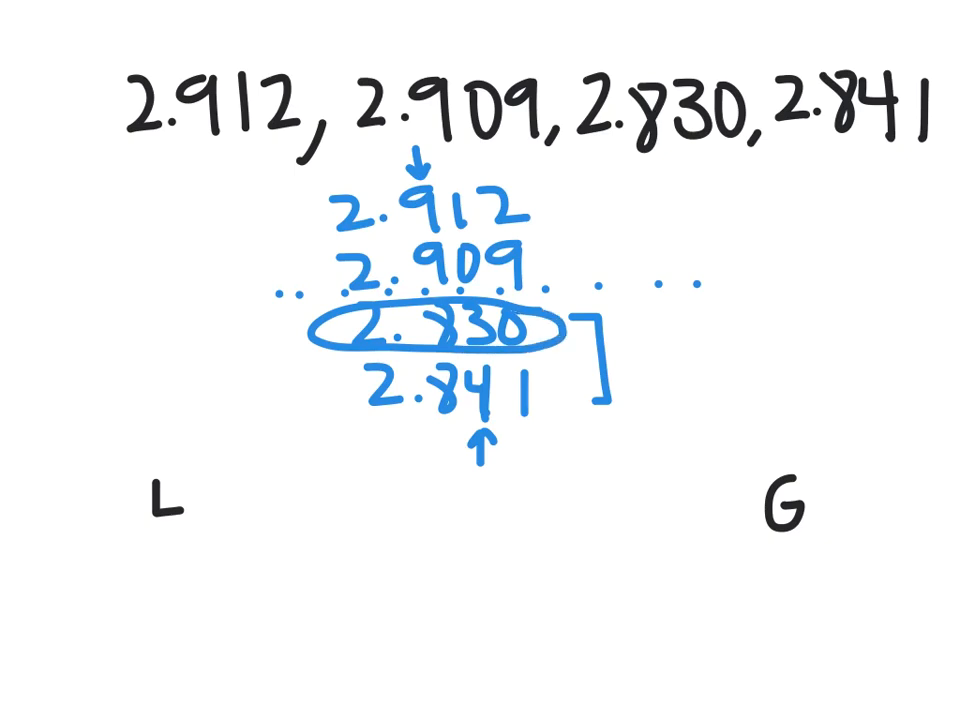
# List 2.830 and 2.841 under L.
pyautogui.write('2.')
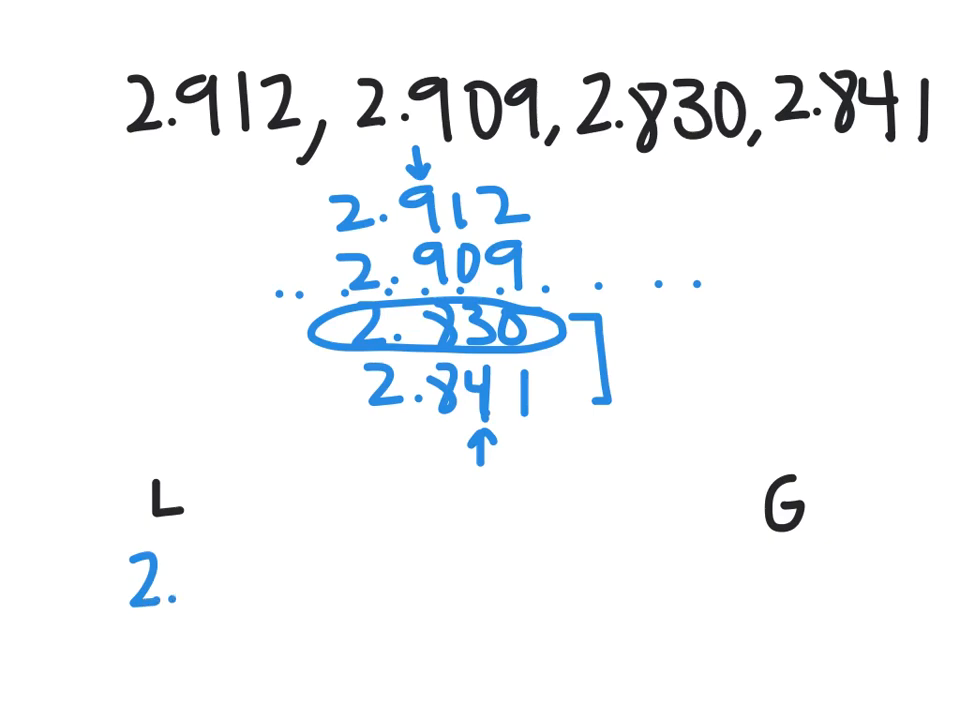
pyautogui.write('830,')
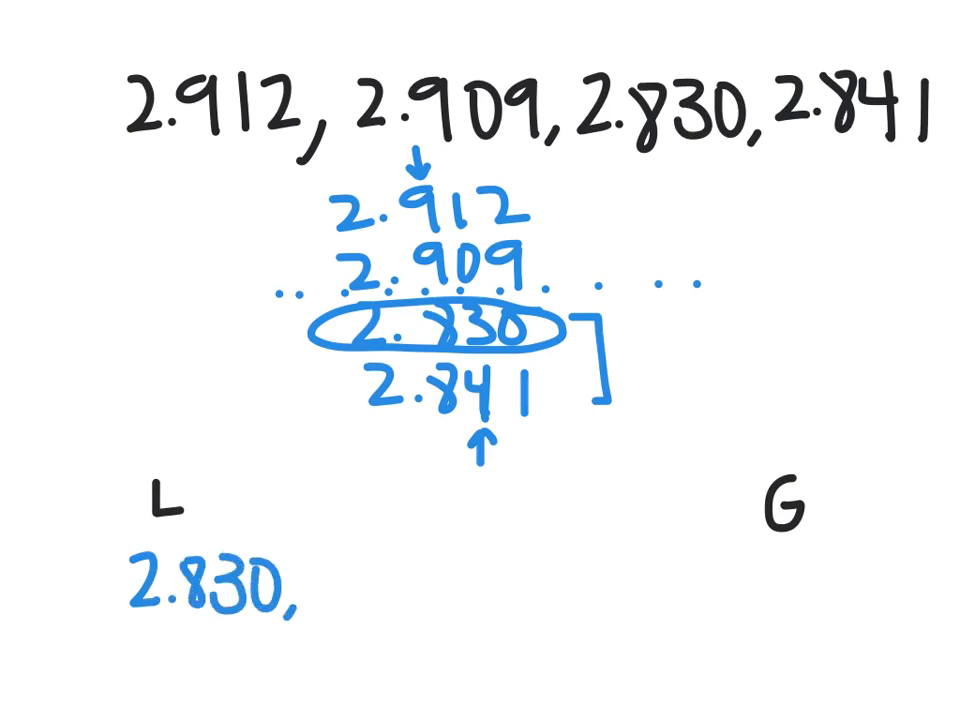
pyautogui.moveTo(600, 460); pyautogui.dragTo(545, 420)
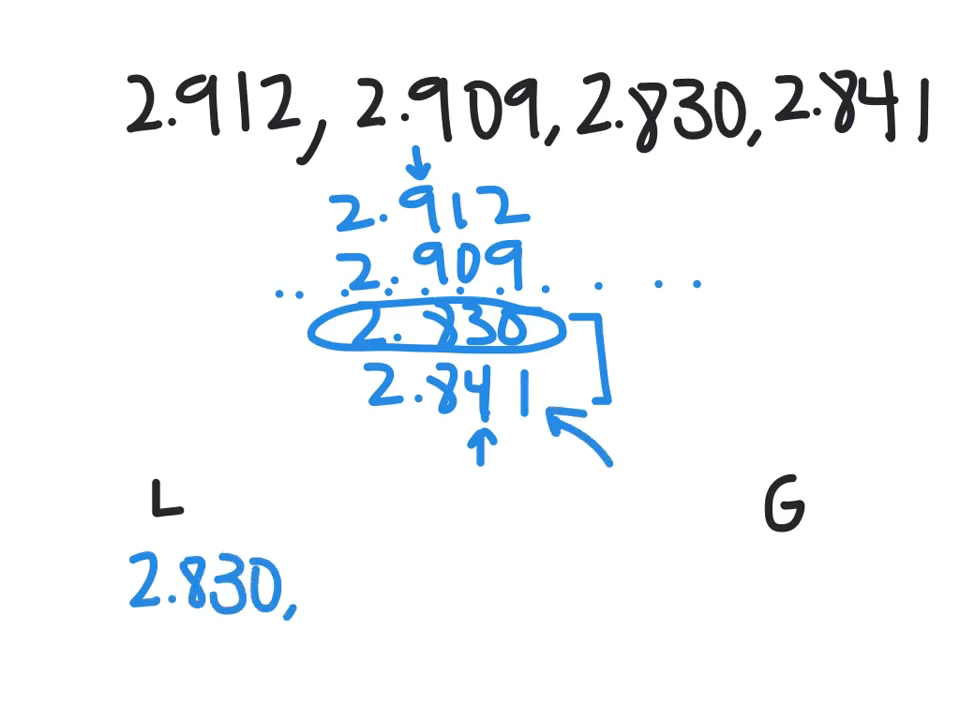
pyautogui.write('2.841')
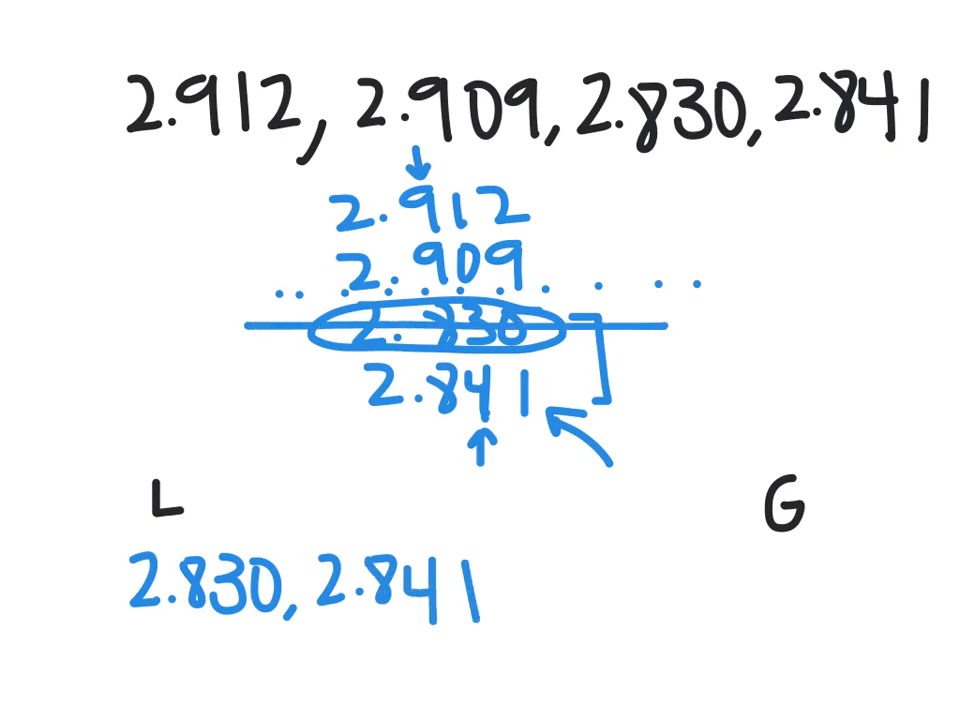
# Cross out 2.830 and 2.841 in the stack and write 2.912 under G.
pyautogui.moveTo(280, 385); pyautogui.dragTo(650, 385)
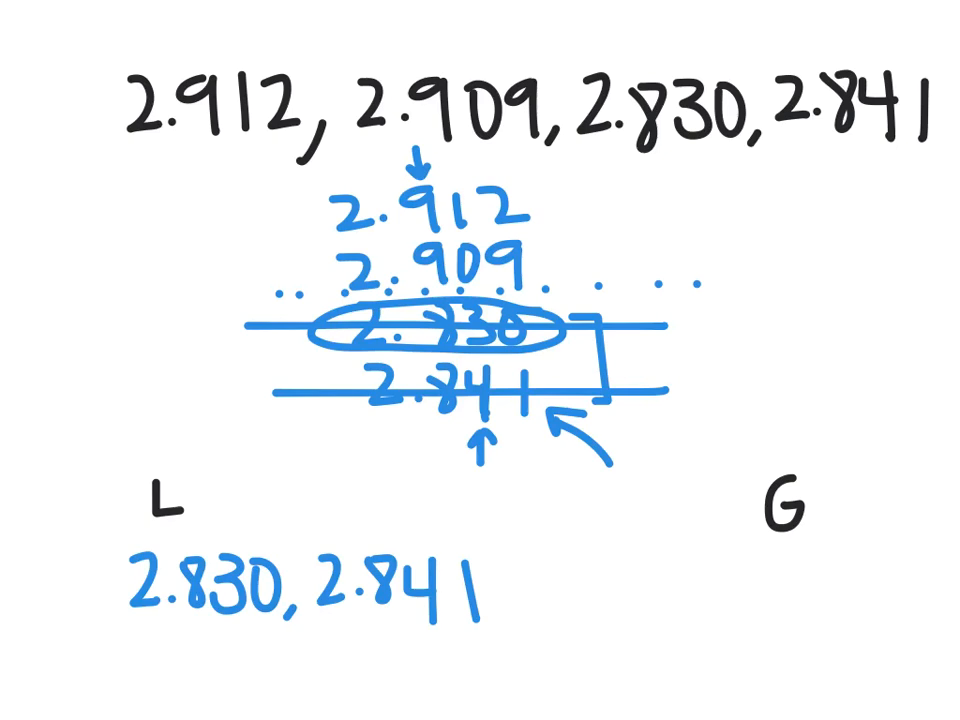
pyautogui.moveTo(435, 155); pyautogui.dragTo(435, 185)
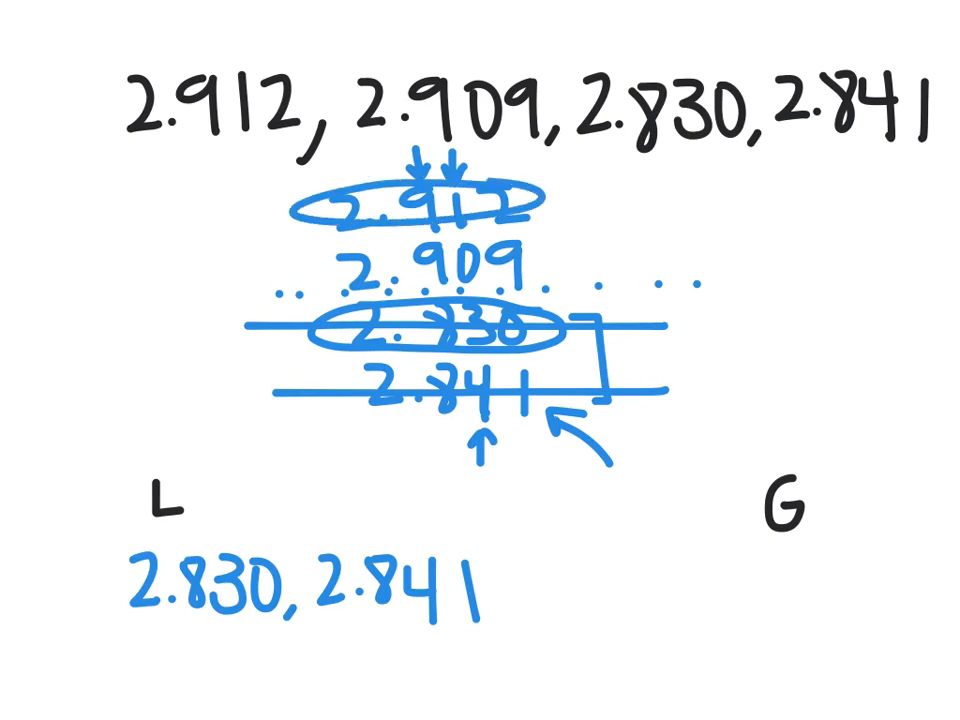
pyautogui.write('2.912')
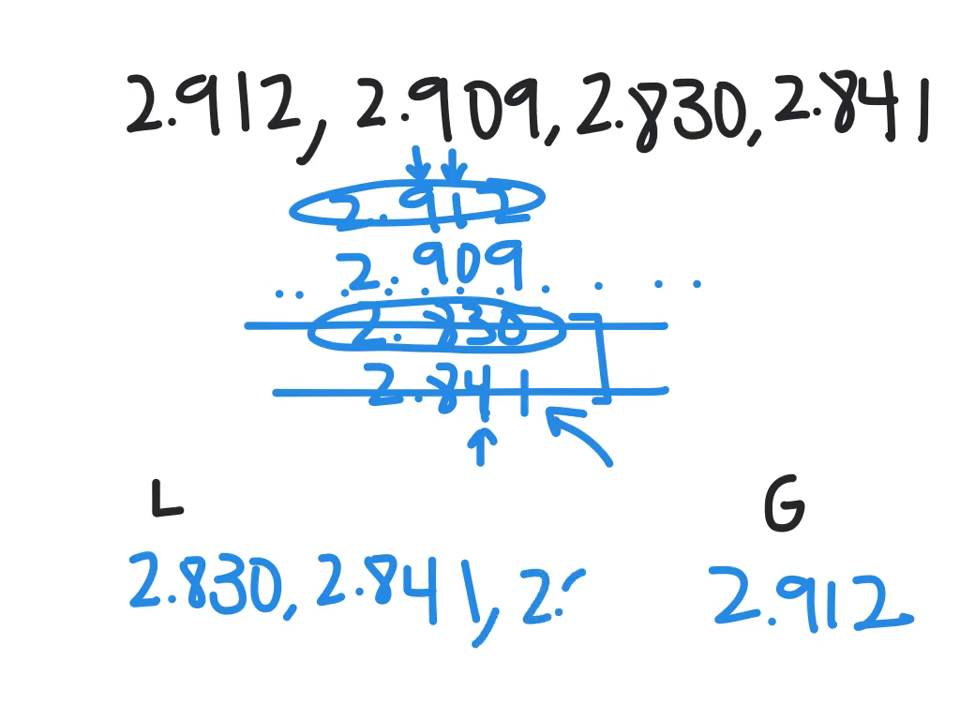
pyautogui.write('2.909, 2.912')
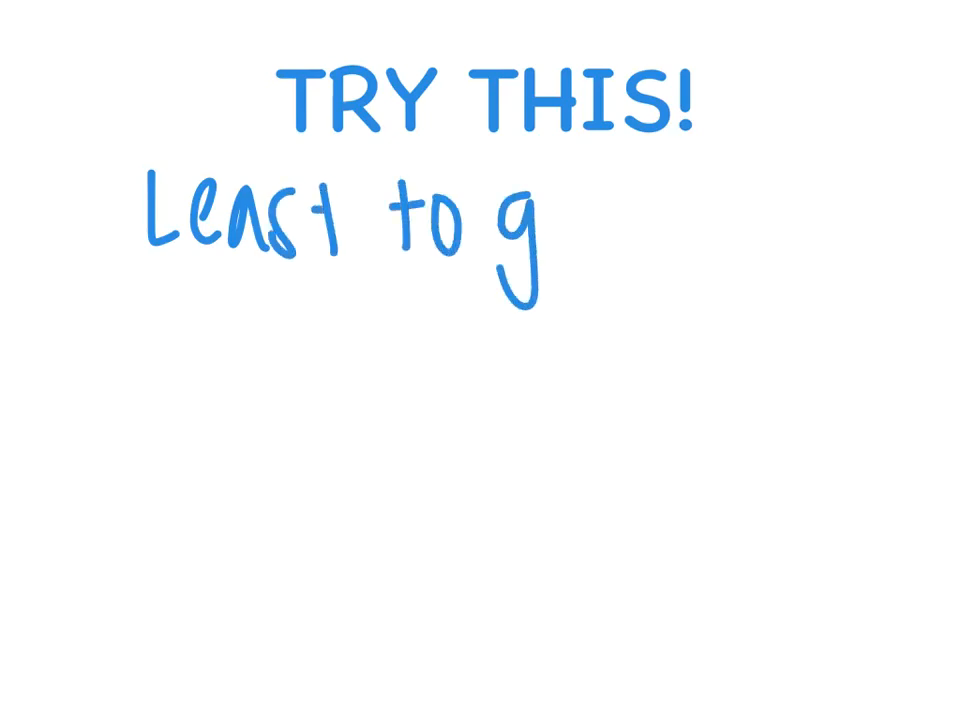
# Write the prompt 'Least to greatest' with the numbers 8.541, 8.314, 8.598, 8.8.
pyautogui.write('reat')
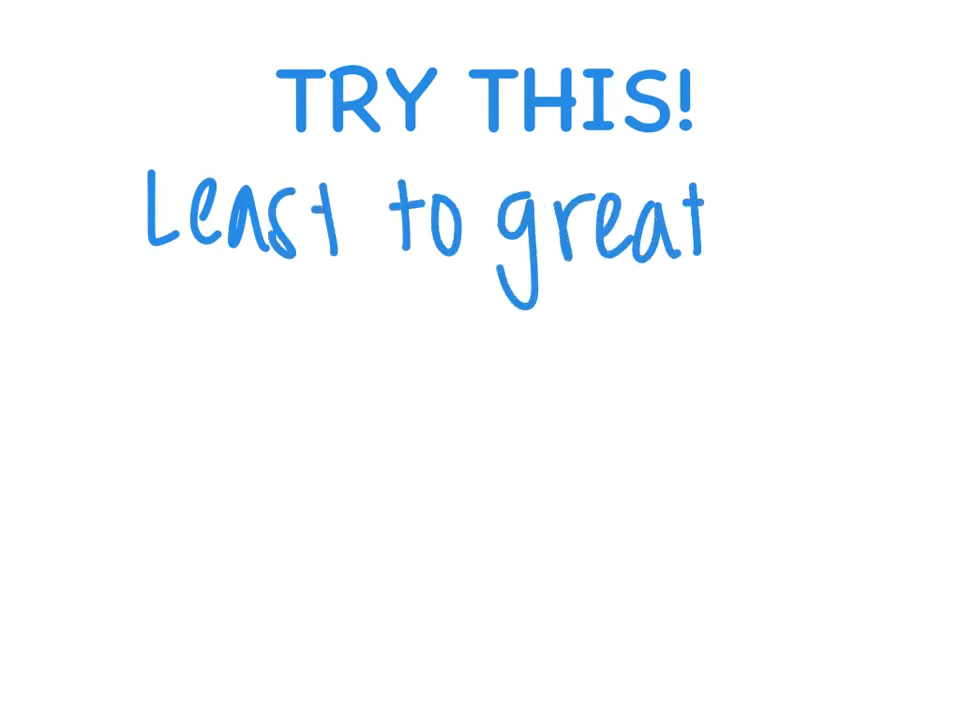
pyautogui.write('est')
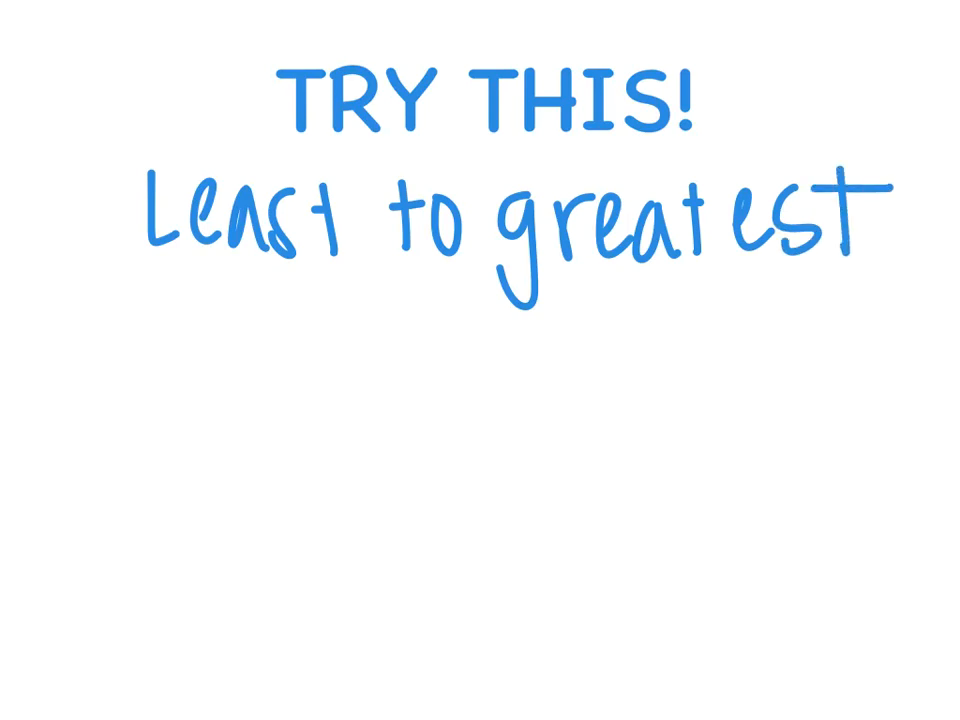
pyautogui.write('8.541,')
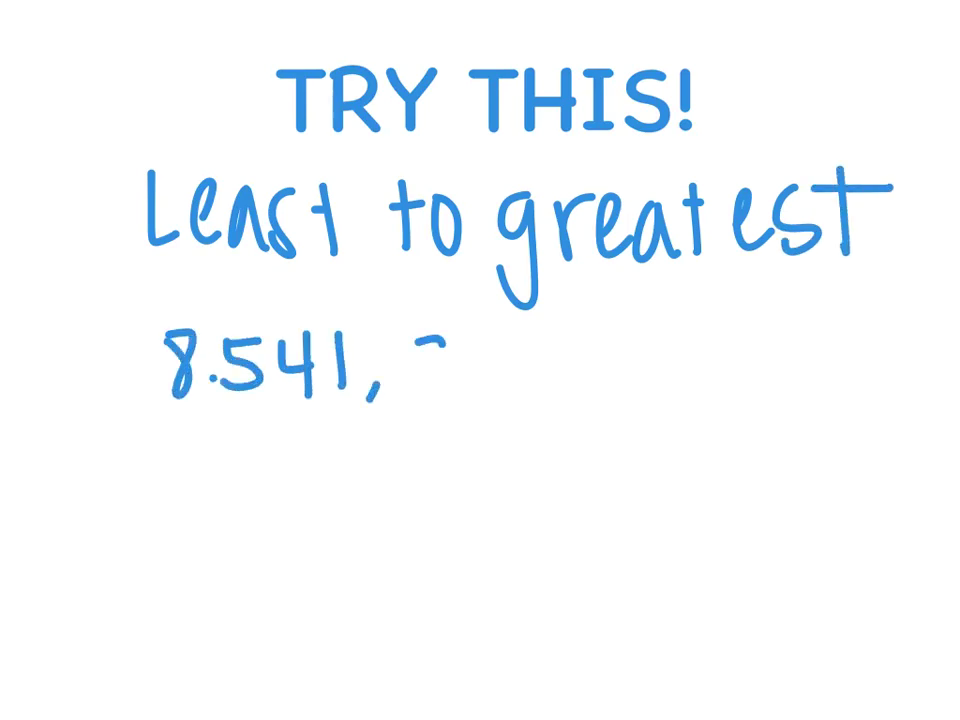
pyautogui.write('8.314,')
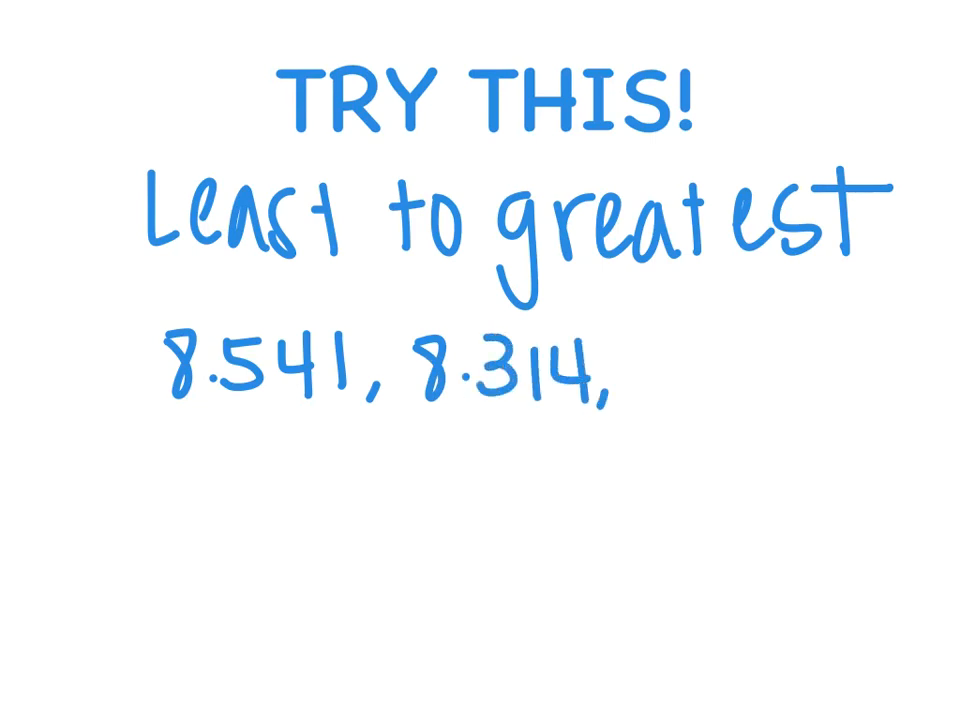
pyautogui.write('8.5')
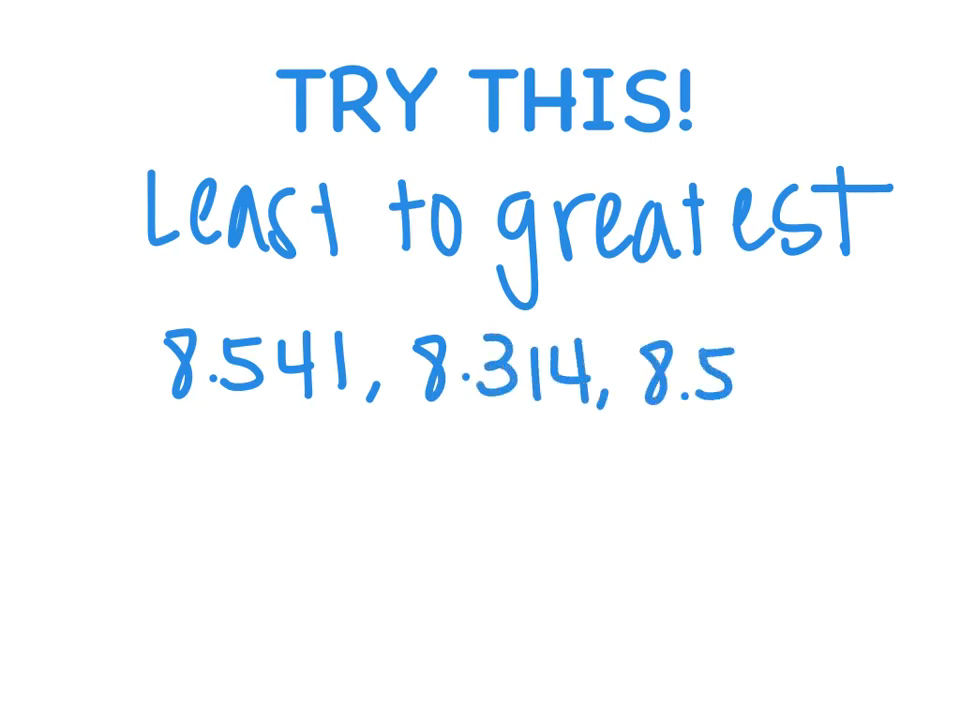
pyautogui.write('98, 8')
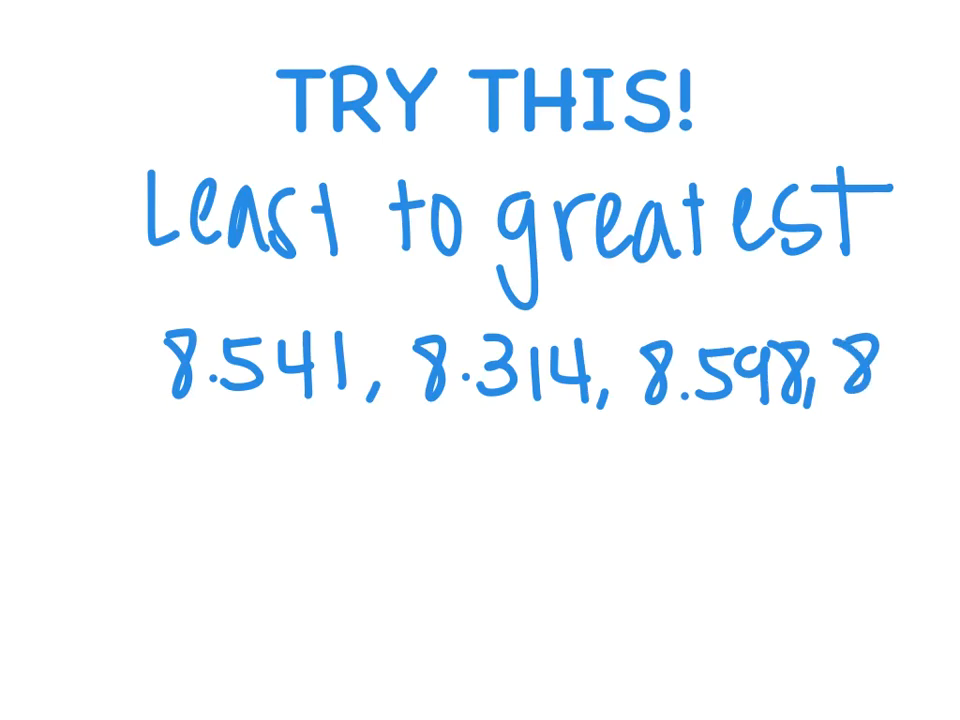
pyautogui.write('.8')
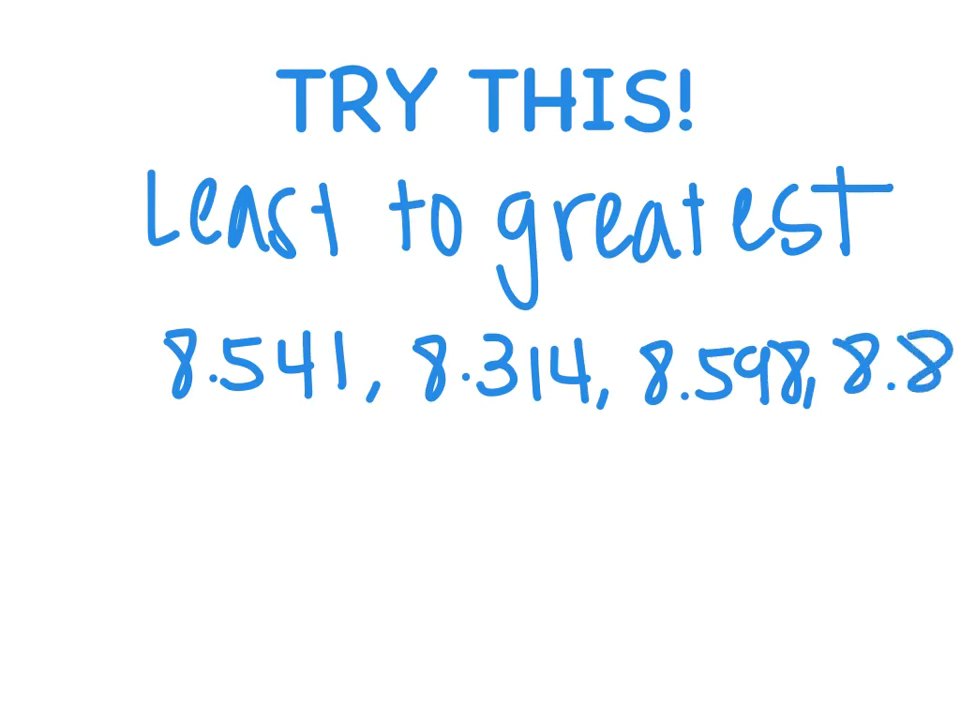
# Draw an arrow from 8.8 and rewrite it as 8.800 in green.
pyautogui.moveTo(720, 560); pyautogui.dragTo(860, 430)
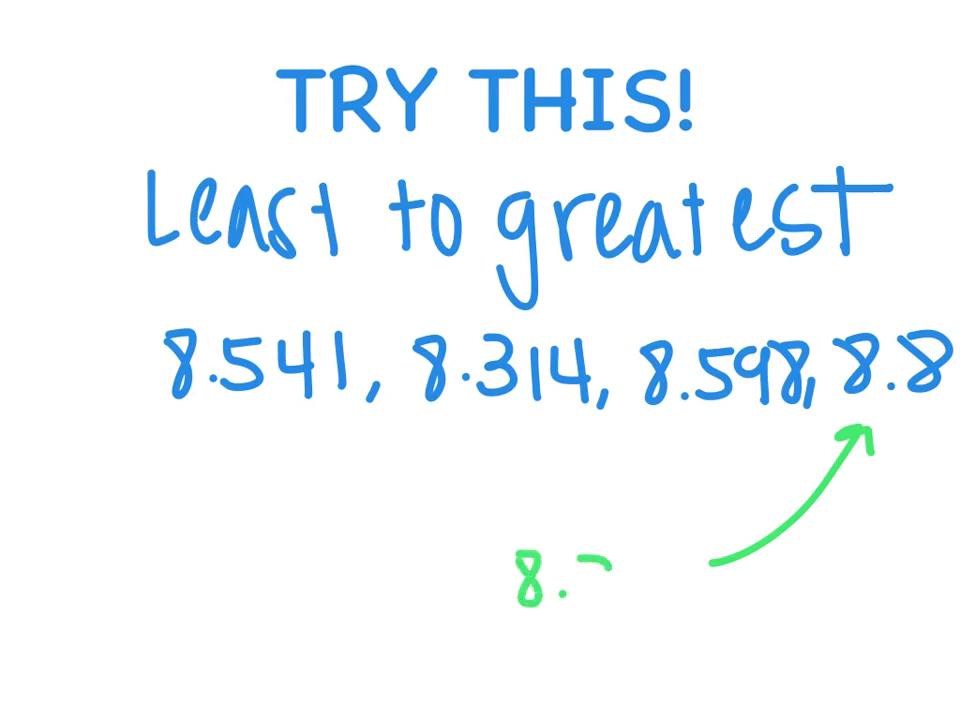
pyautogui.write('8.800')
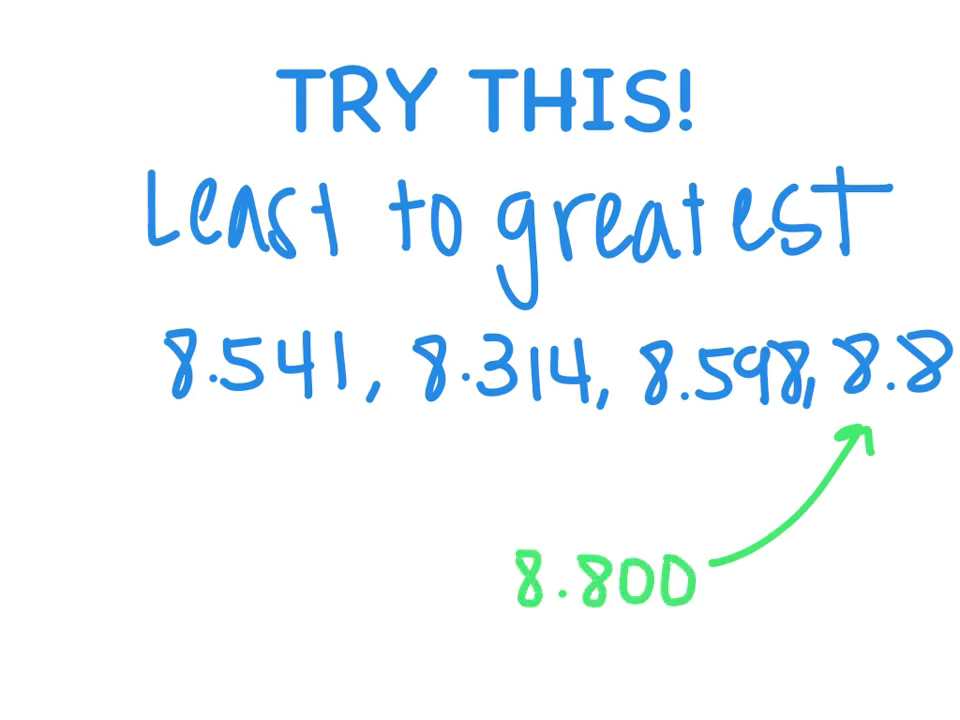